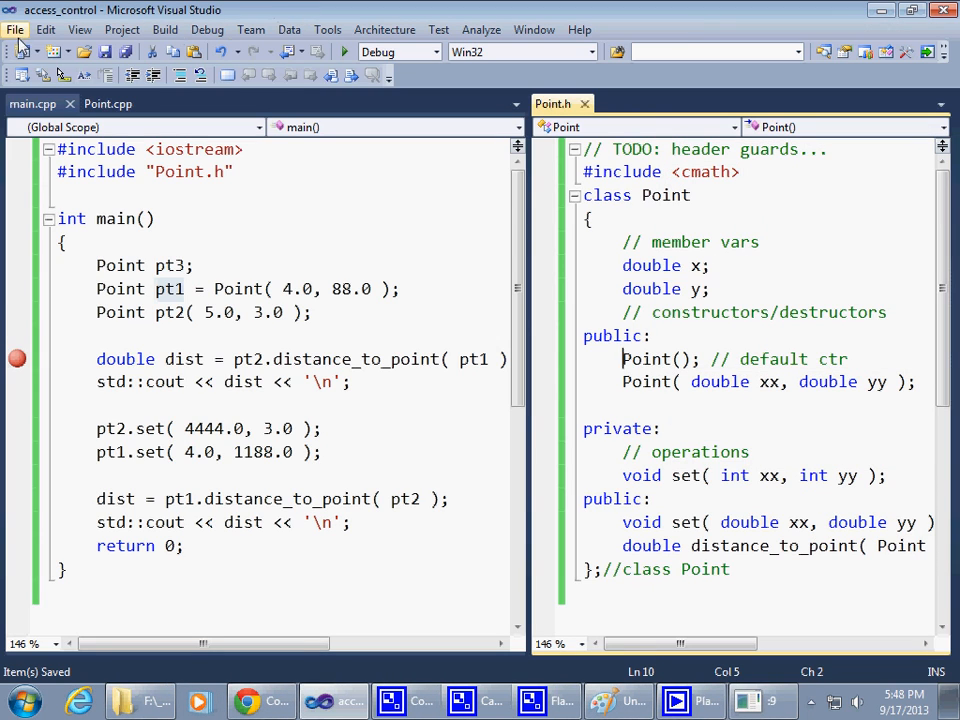
Step: Close the access_control solution and create a Win32 Project named 'timer' in D:\CIS255
left_click(17, 30)
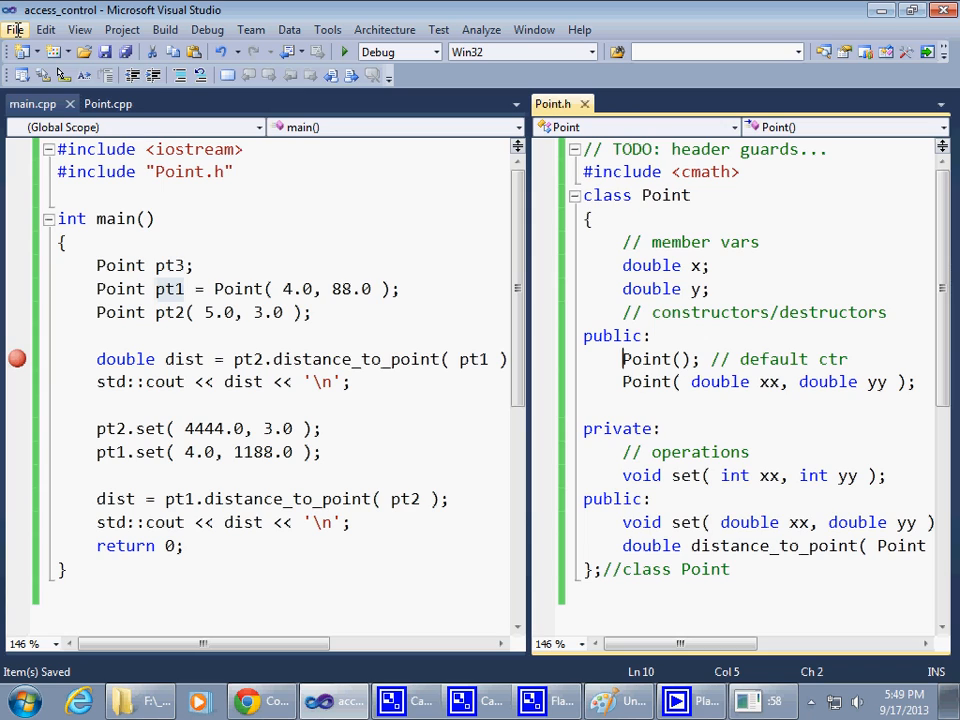
left_click(13, 29)
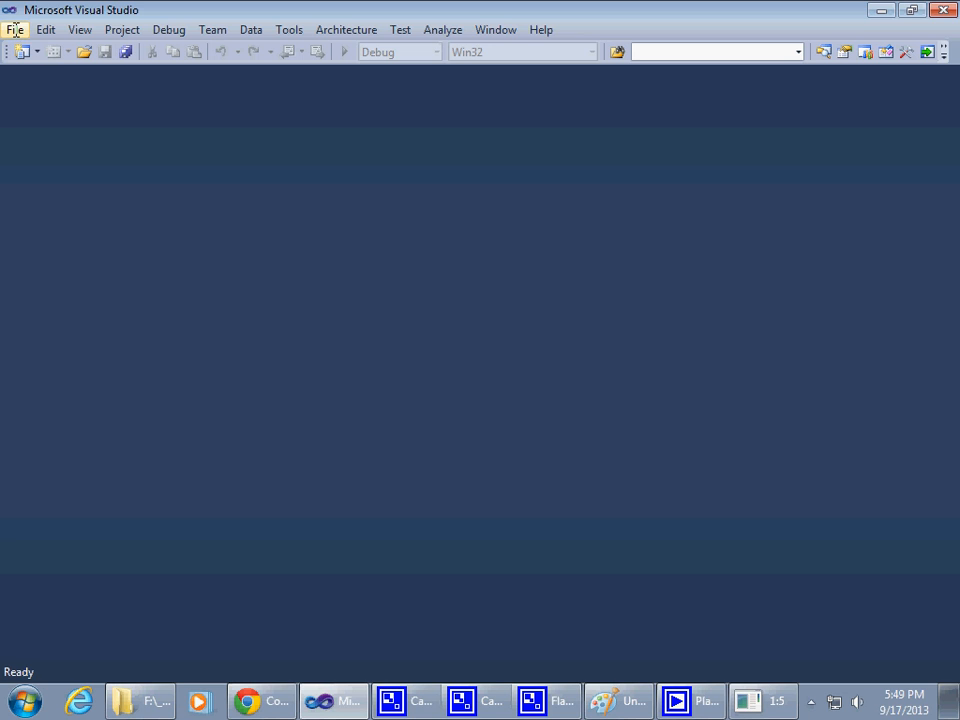
left_click(13, 33)
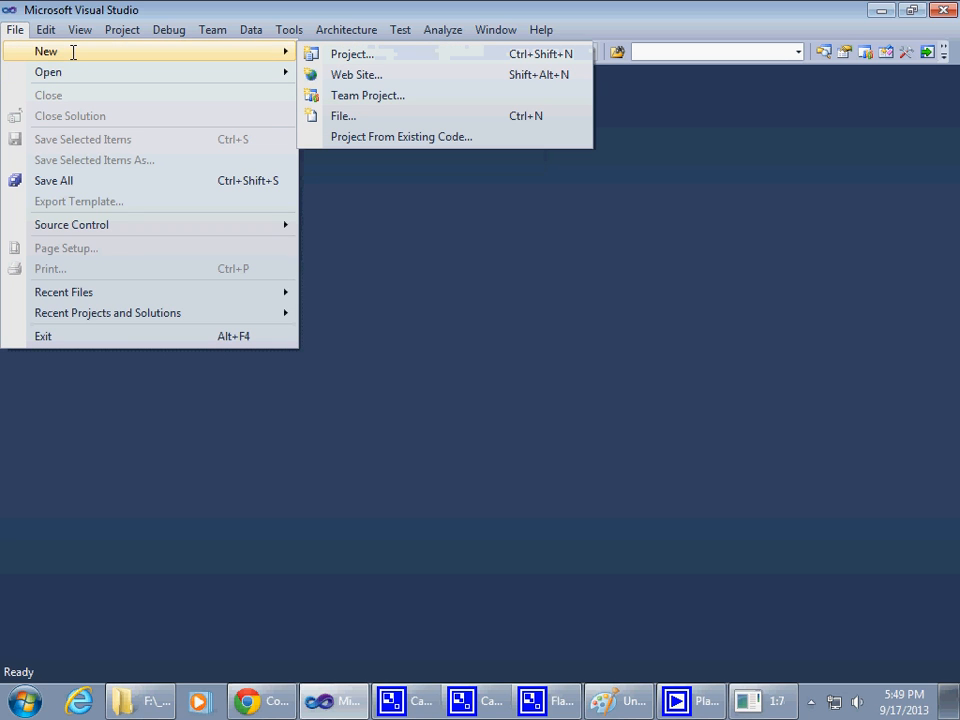
left_click(350, 54)
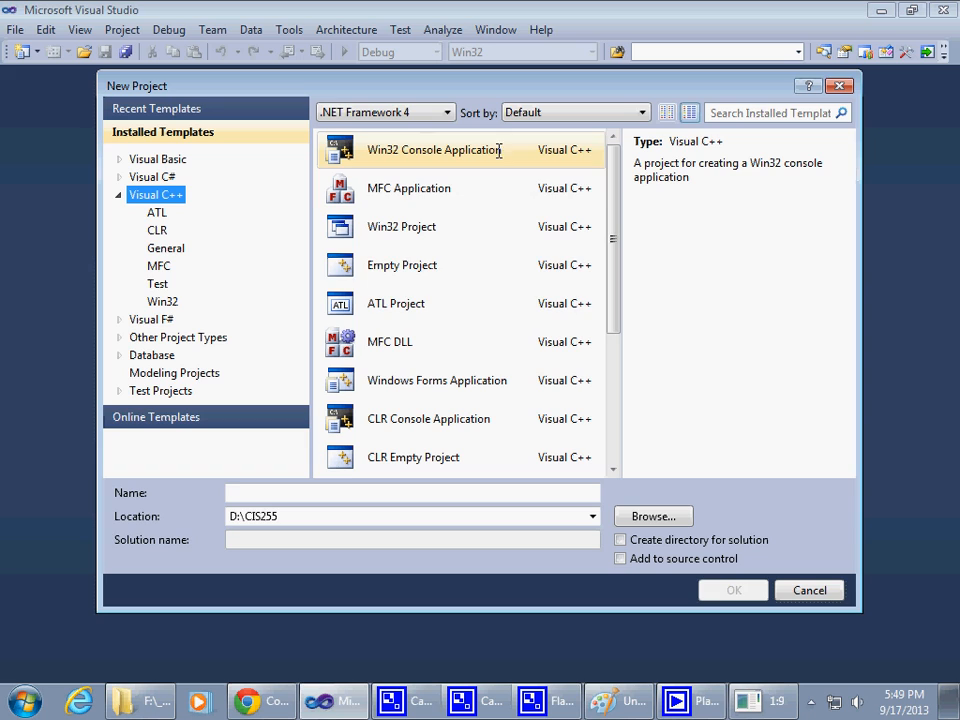
left_click(408, 188)
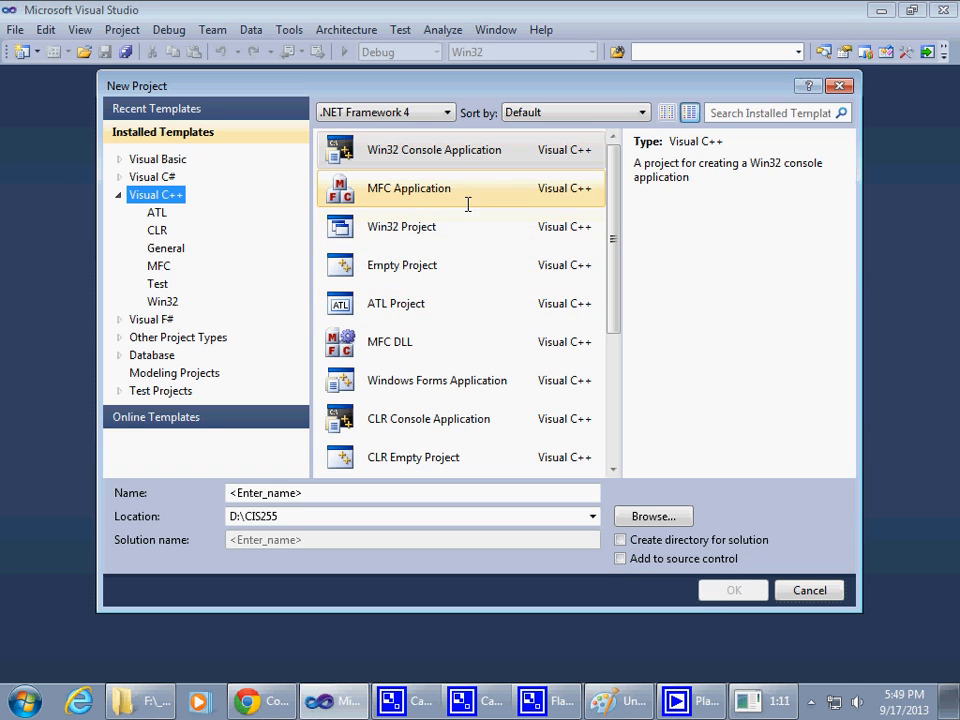
left_click(402, 227)
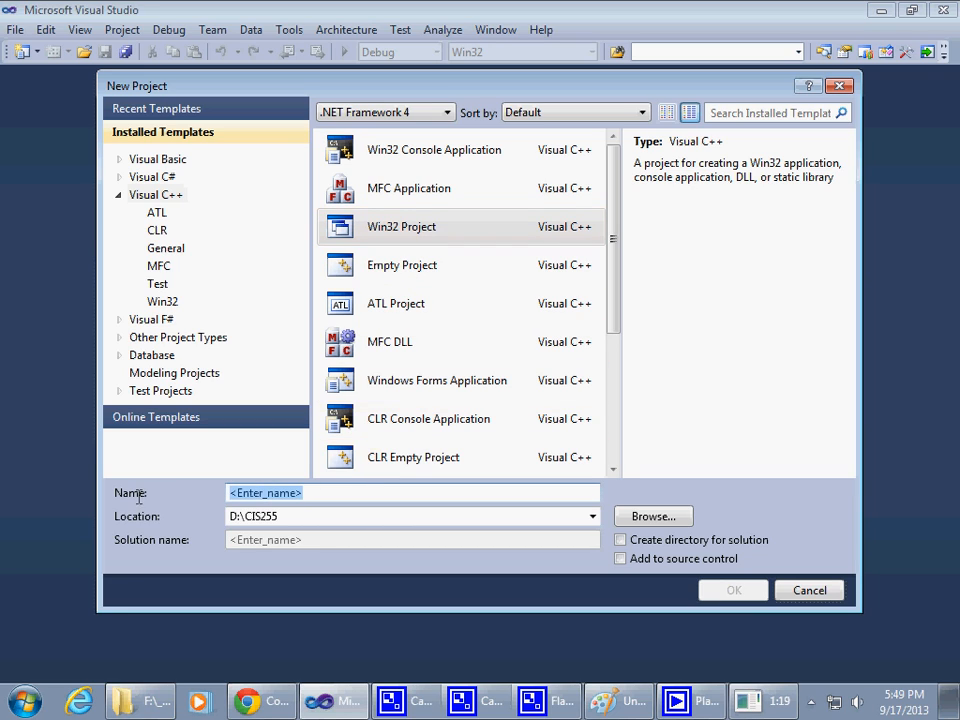
type("timer")
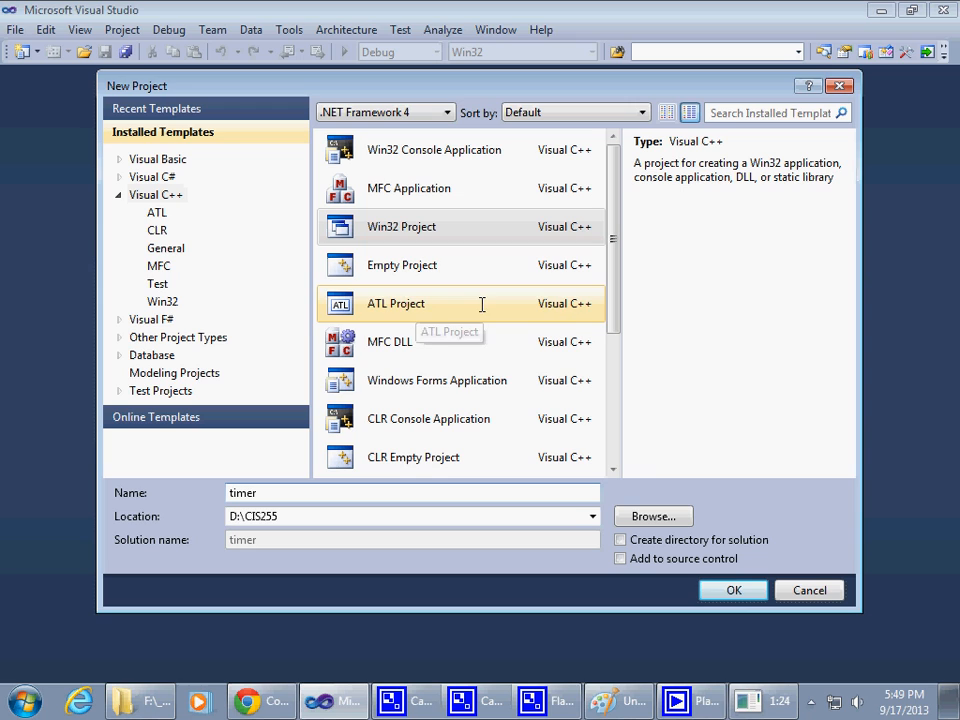
left_click(733, 590)
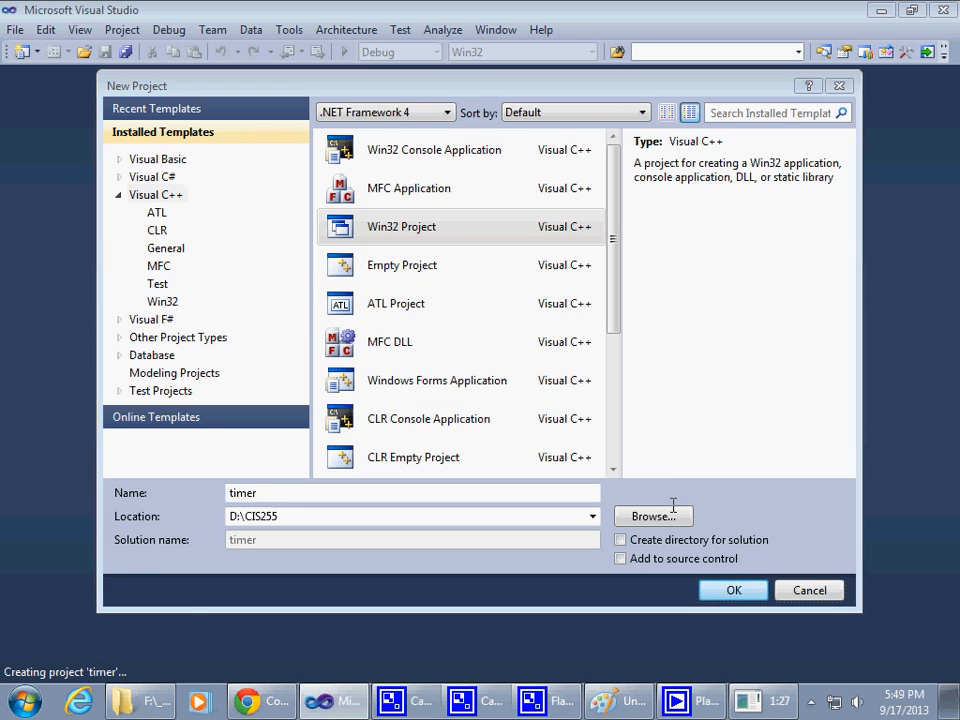
Step: In the wizard's Application Settings, keep Windows application and tick Empty project
left_click(733, 590)
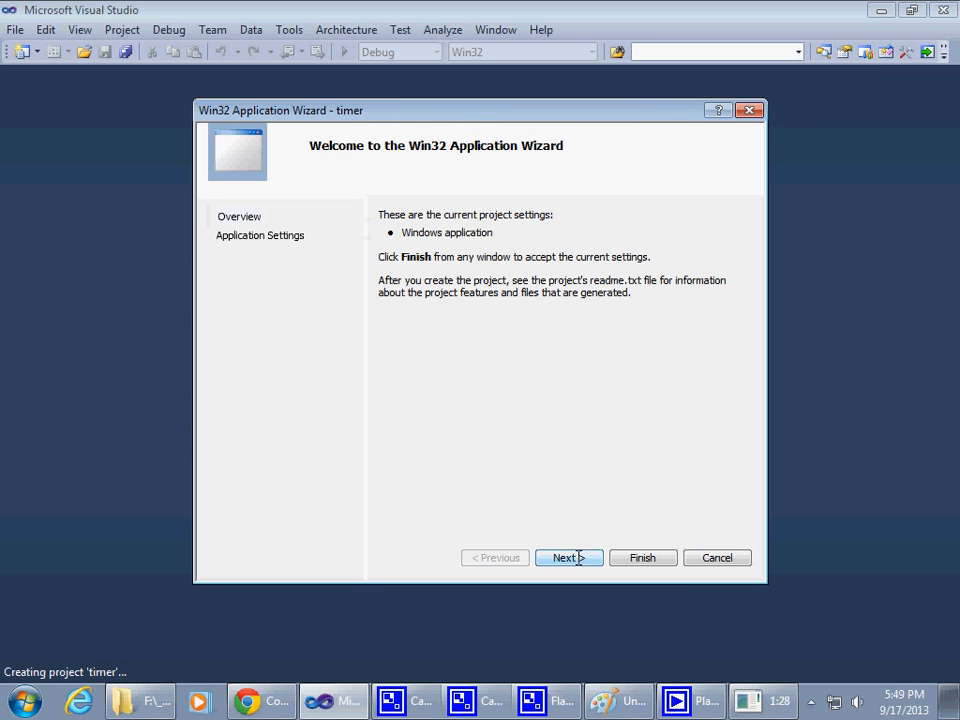
left_click(568, 557)
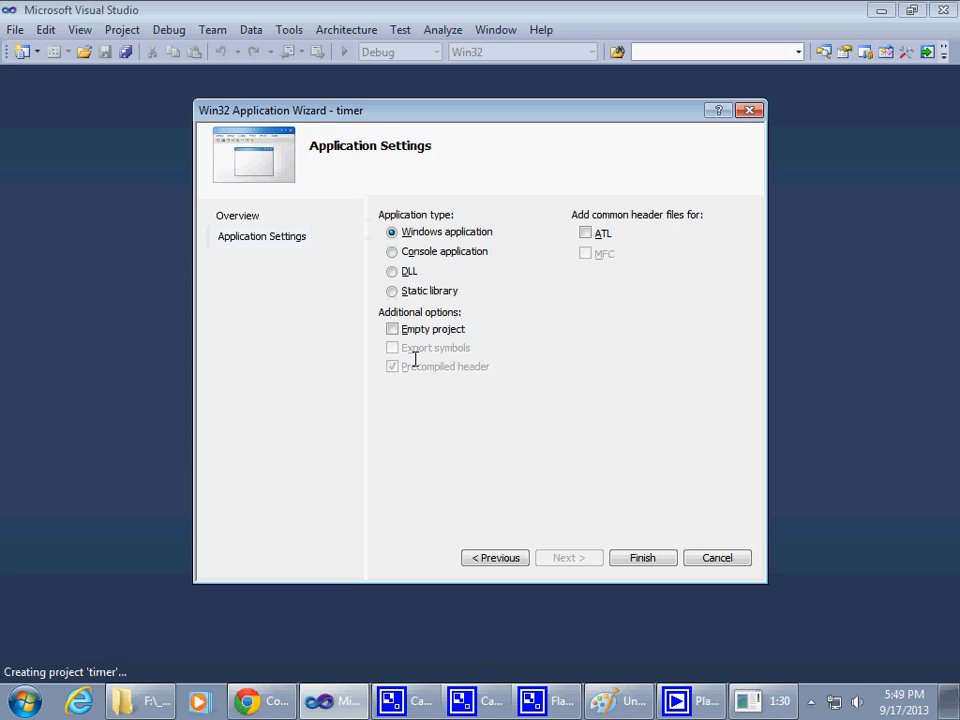
left_click(391, 329)
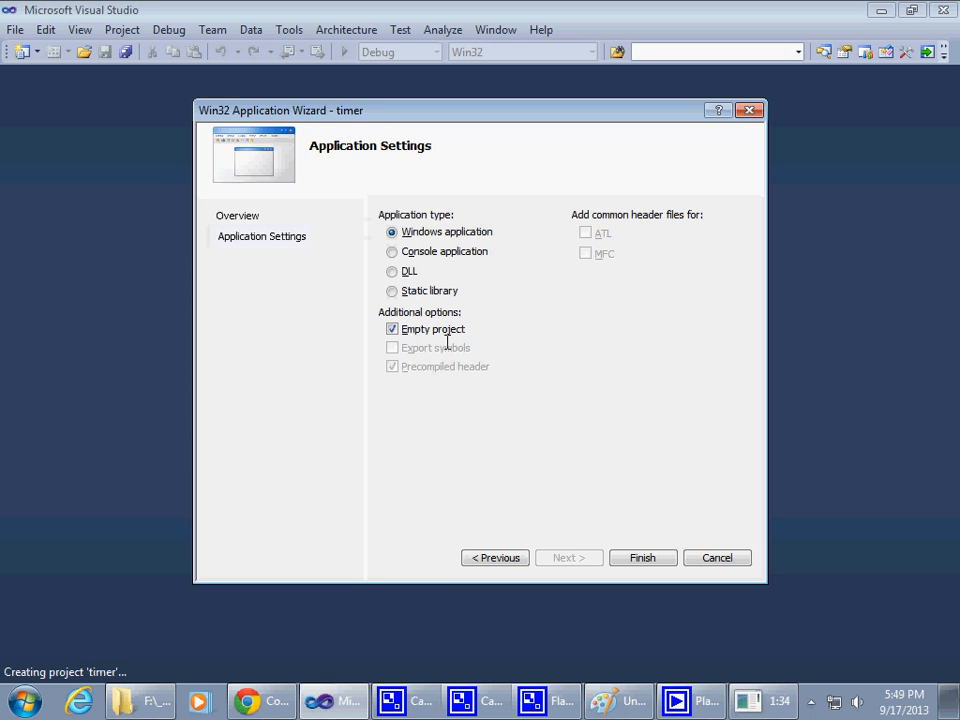
mouse_move(430, 329)
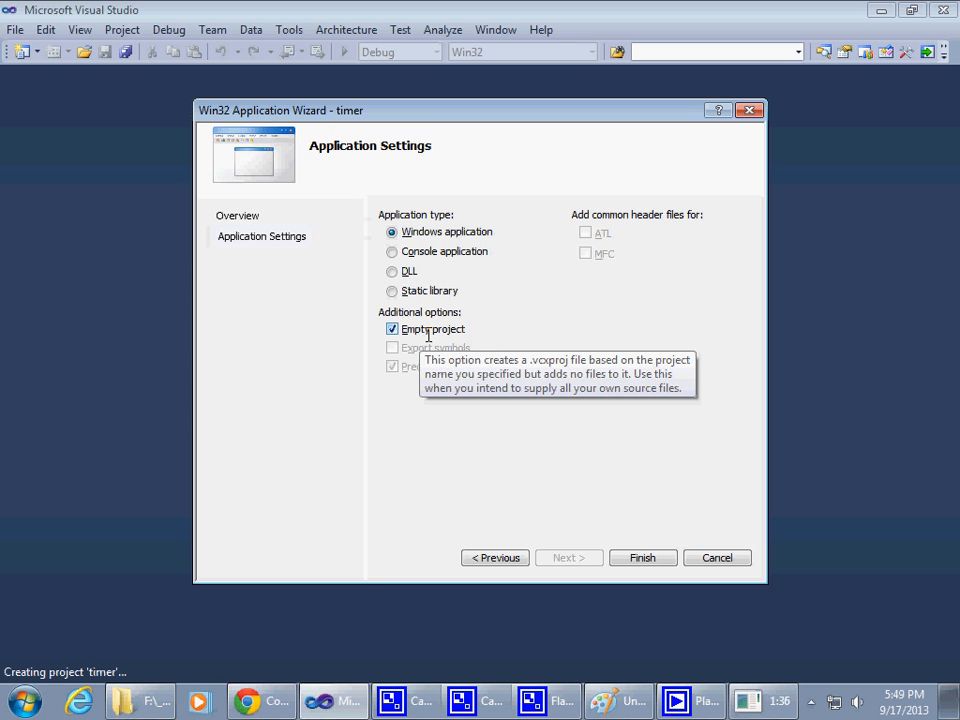
mouse_move(366, 280)
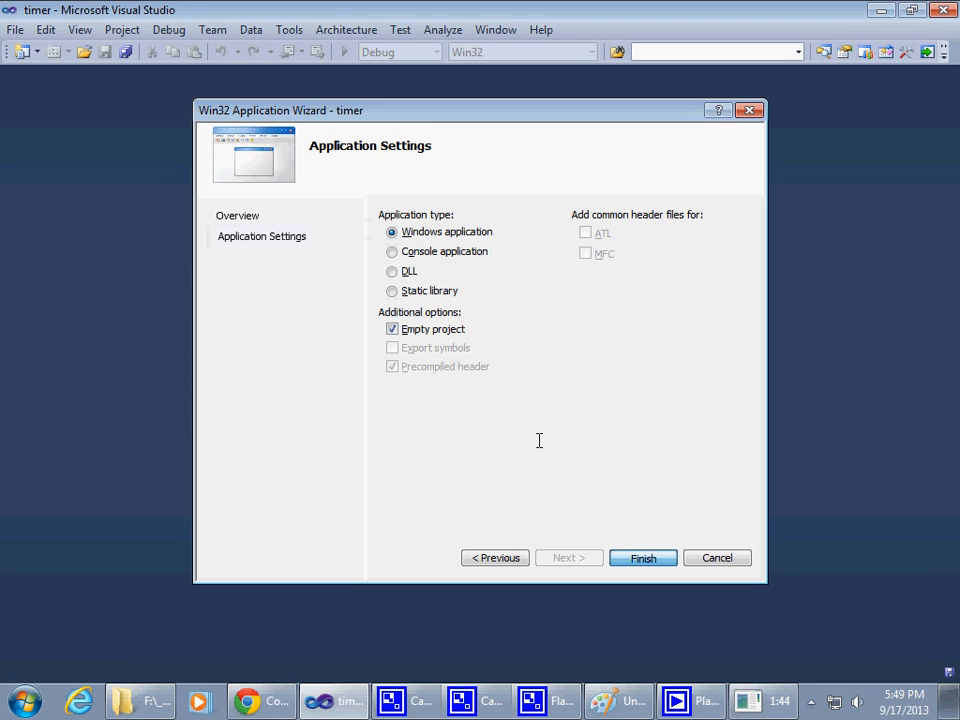
Step: Finish the empty timer project and add a blank C++ file main.cpp under Source Files
left_click(642, 557)
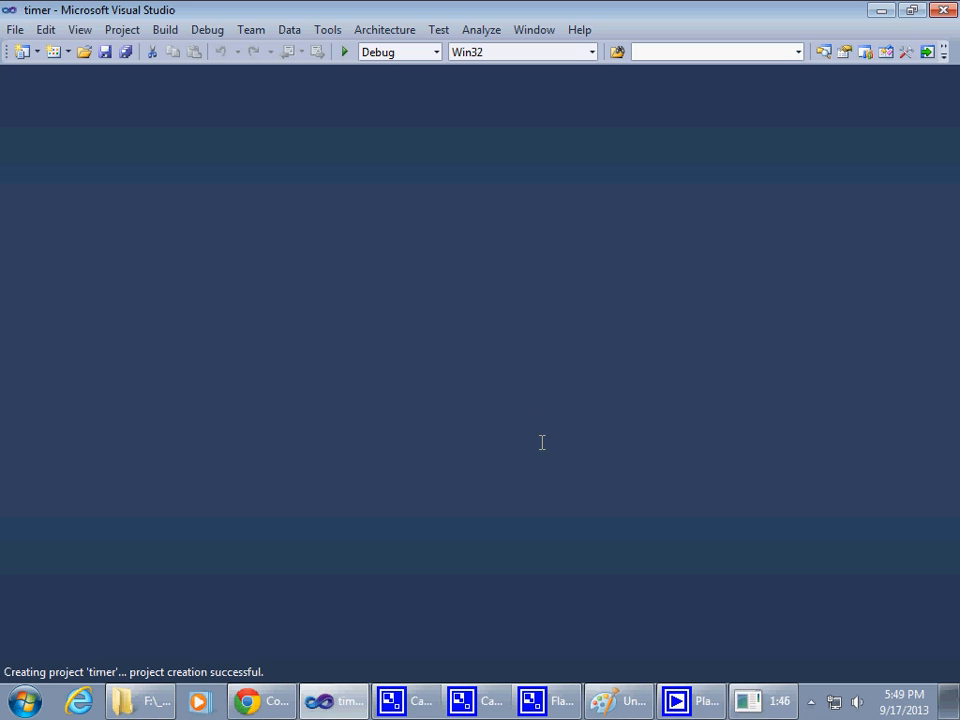
mouse_move(502, 370)
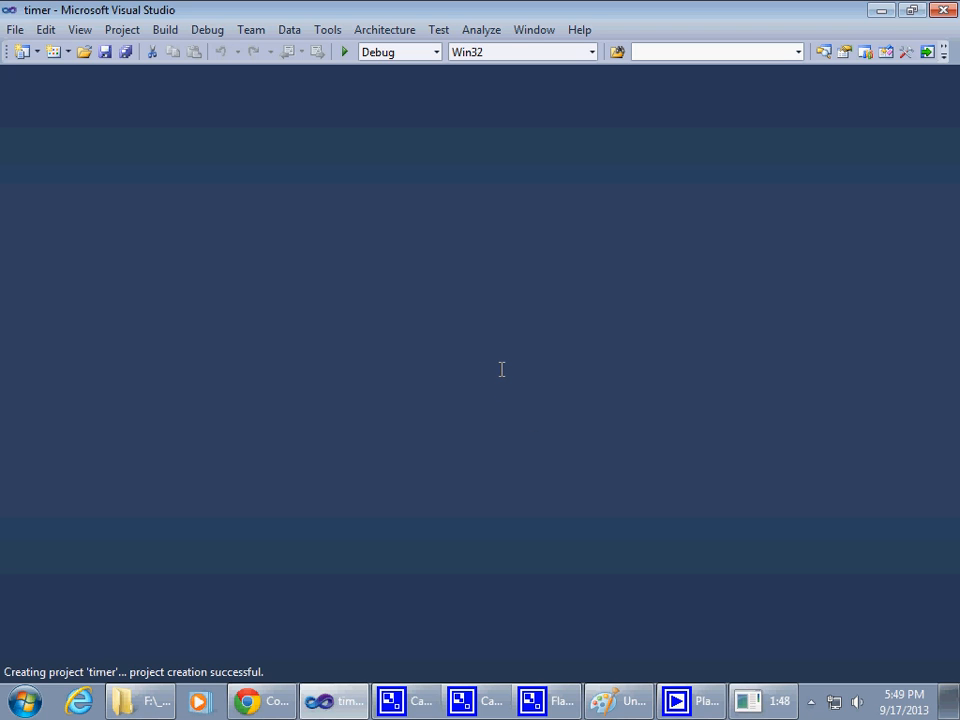
mouse_move(857, 151)
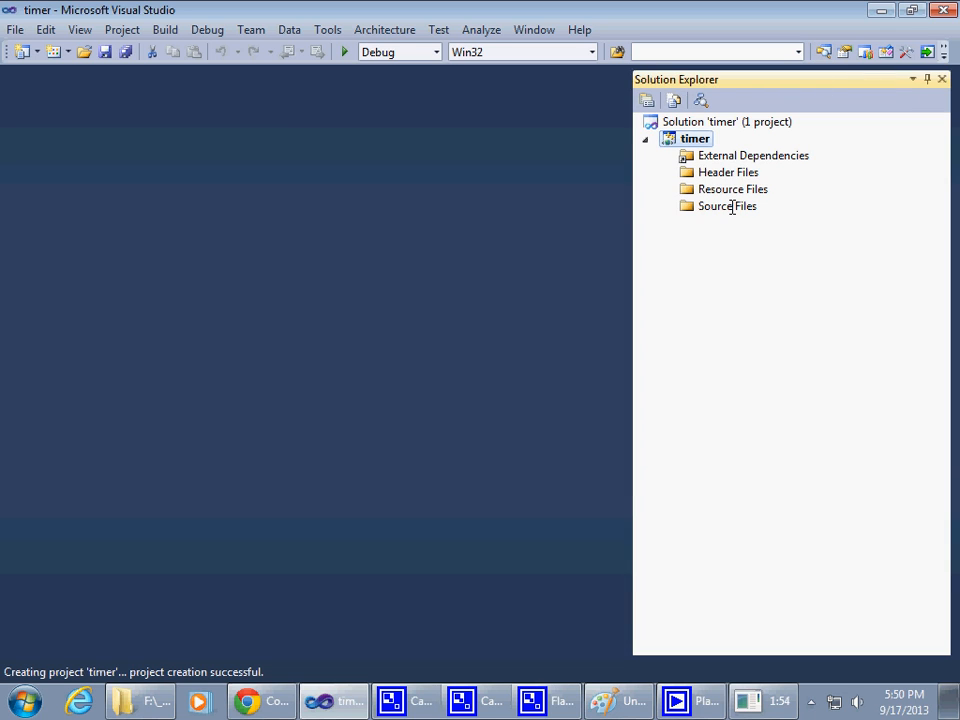
right_click(727, 205)
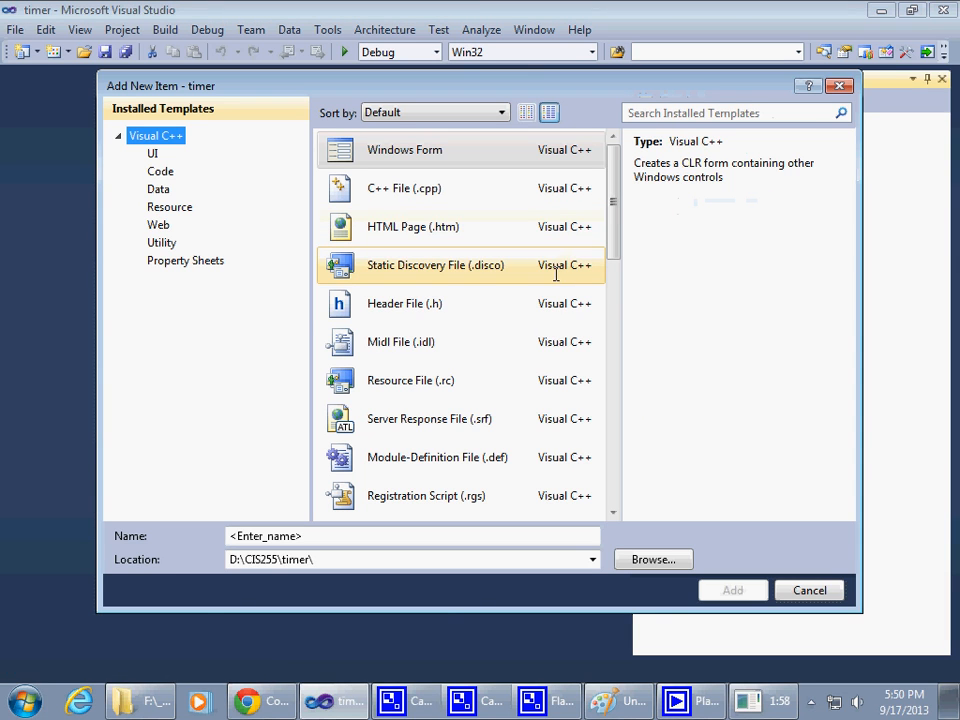
left_click(404, 188)
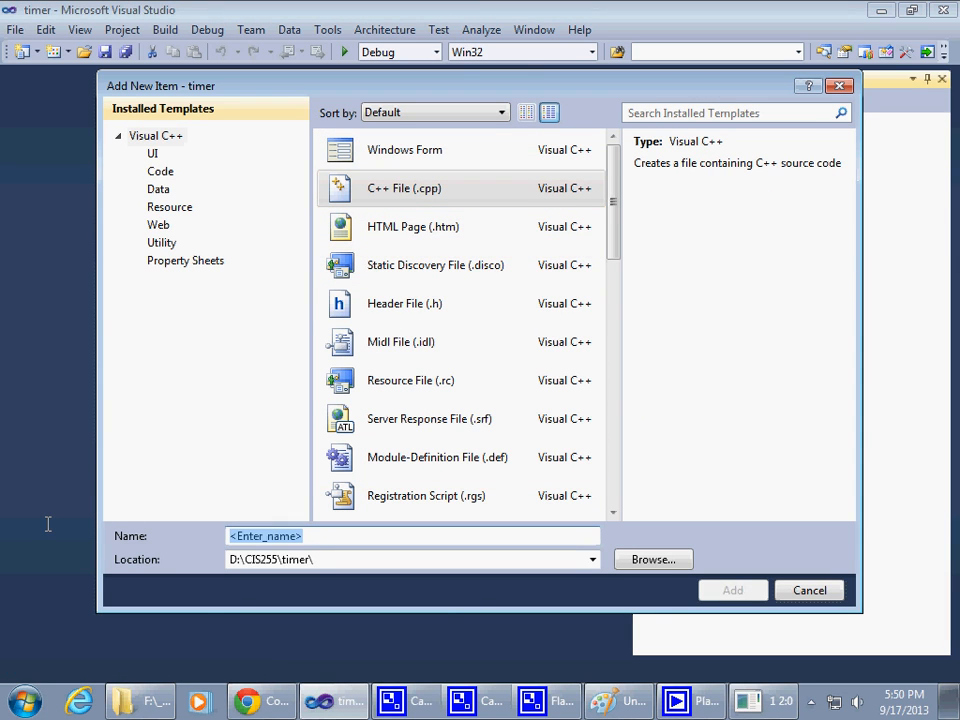
type("main.c")
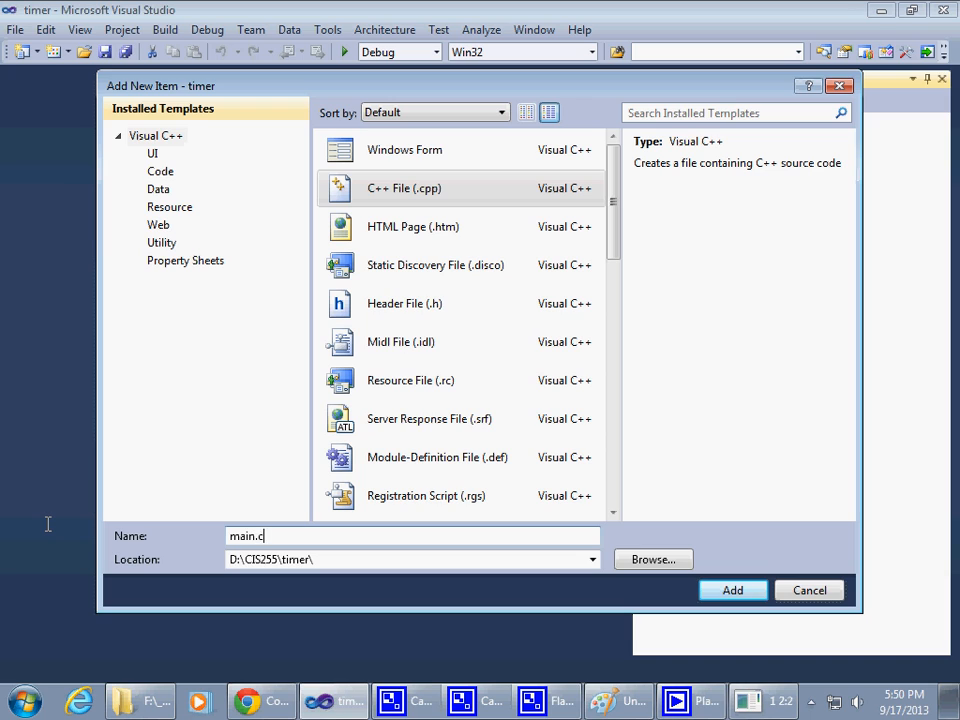
type("pp")
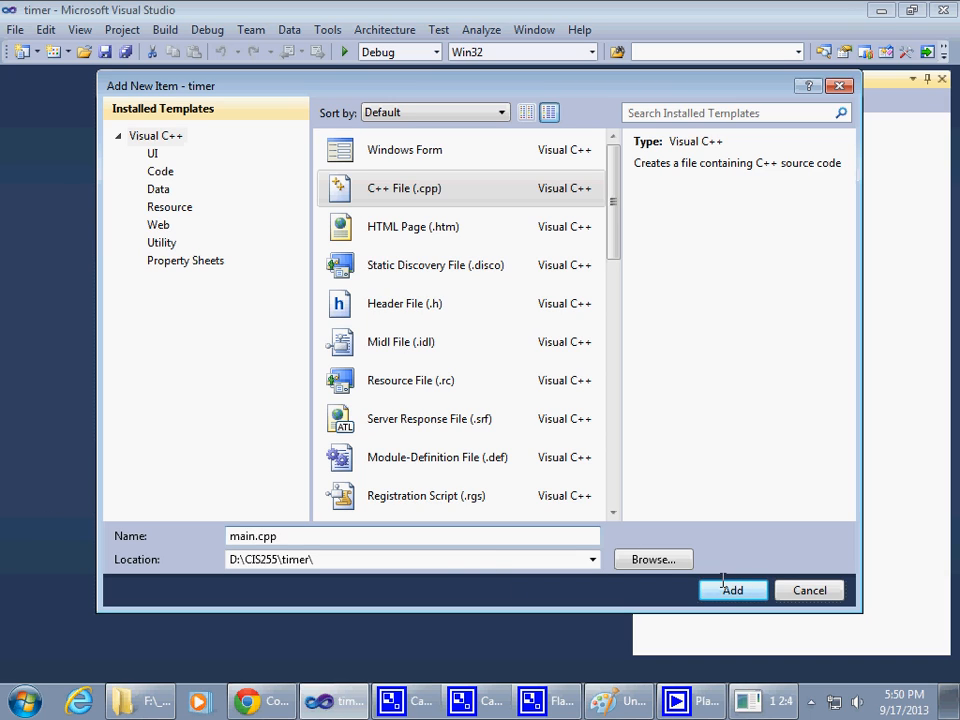
left_click(732, 590)
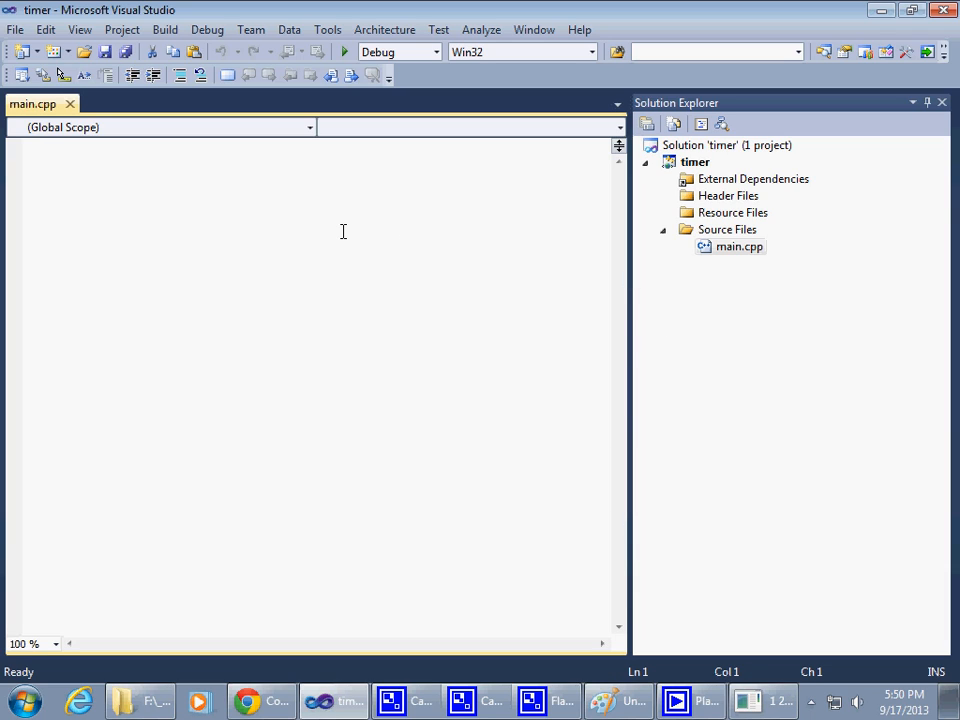
Step: Write a minimal int main() that returns 0 in main.cpp and save it
type("it=")
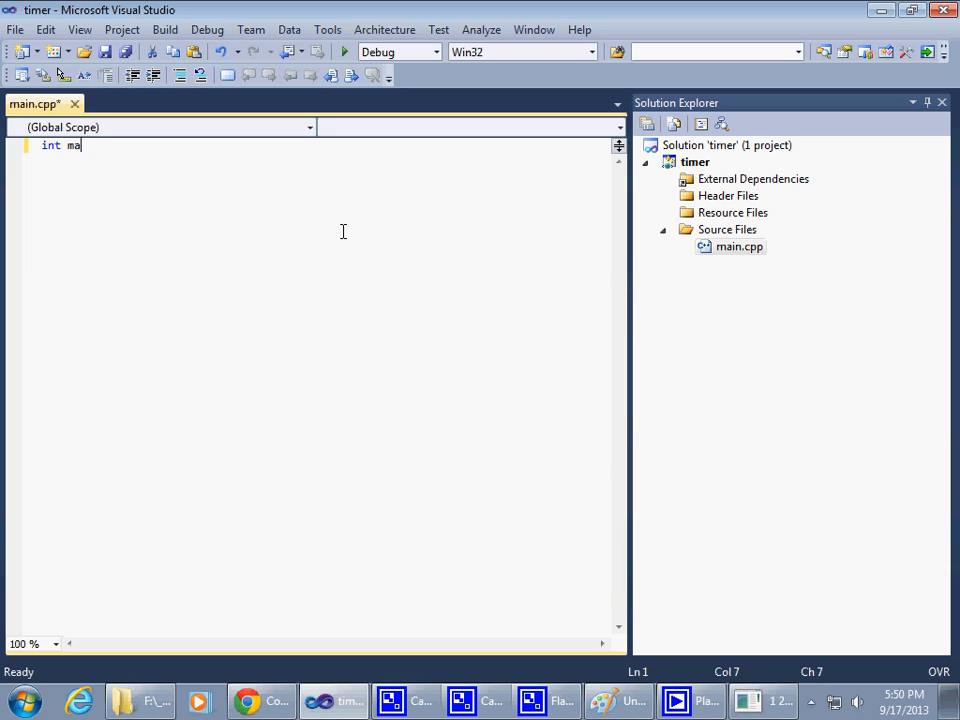
type("in()")
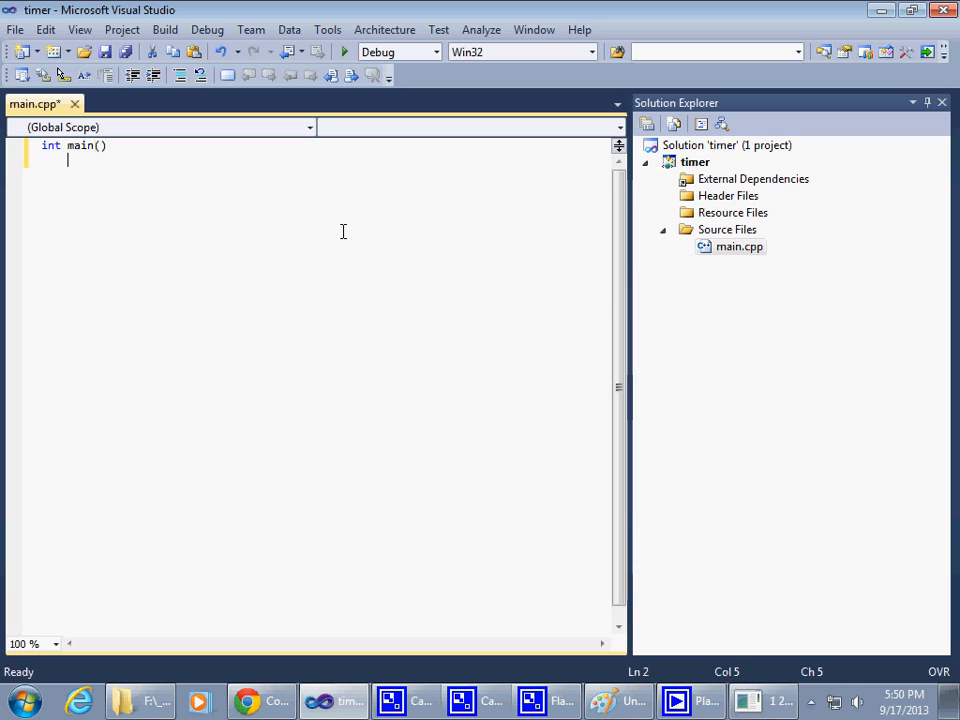
type("{")
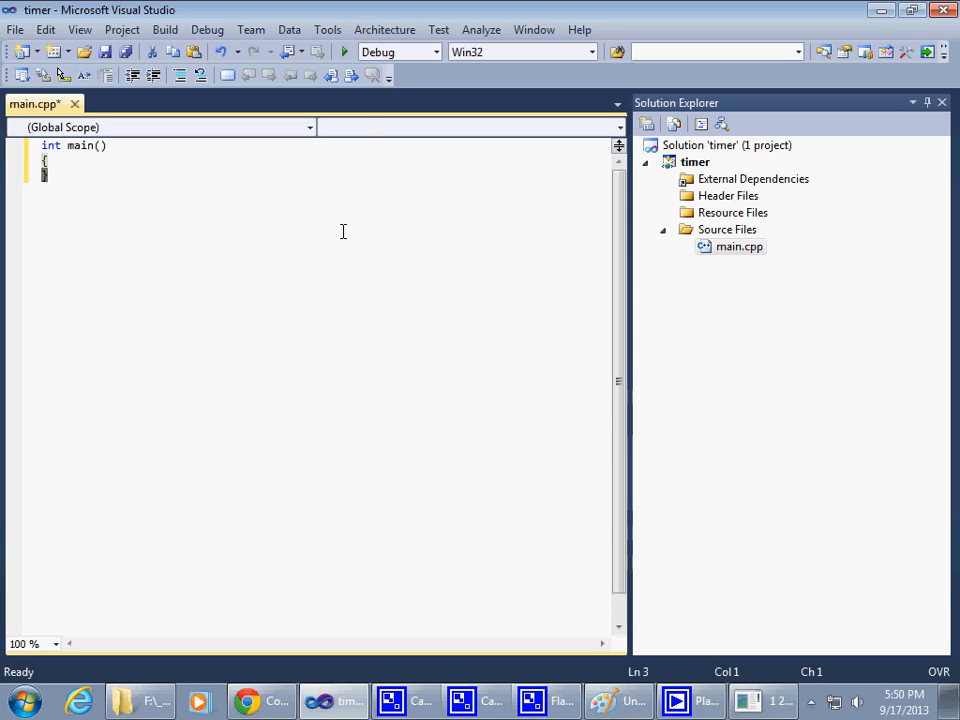
type("ret")
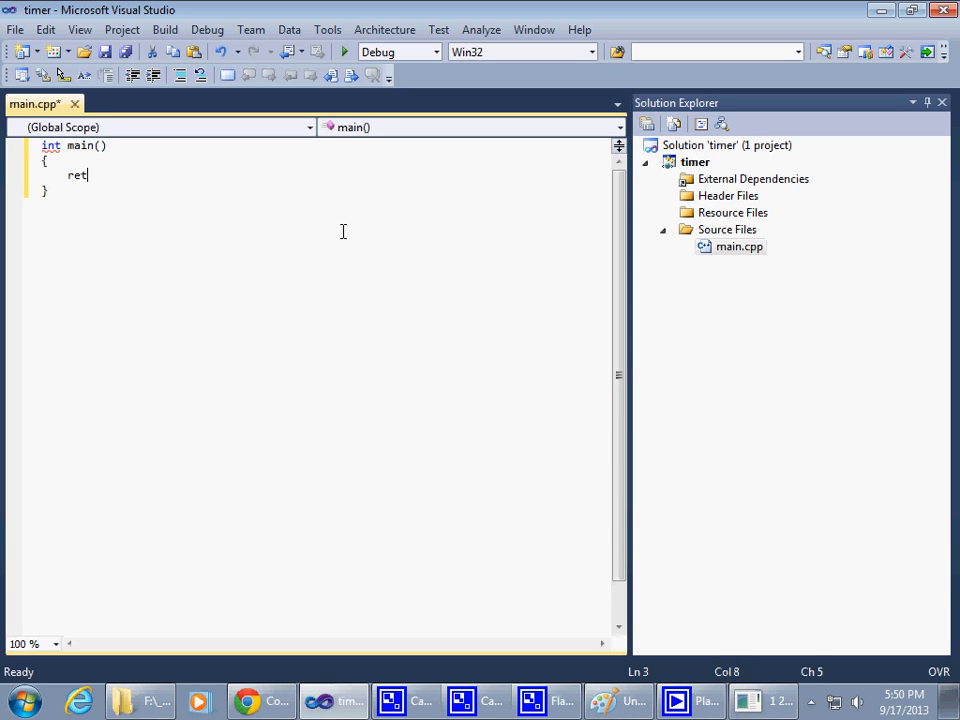
type("urn 0;")
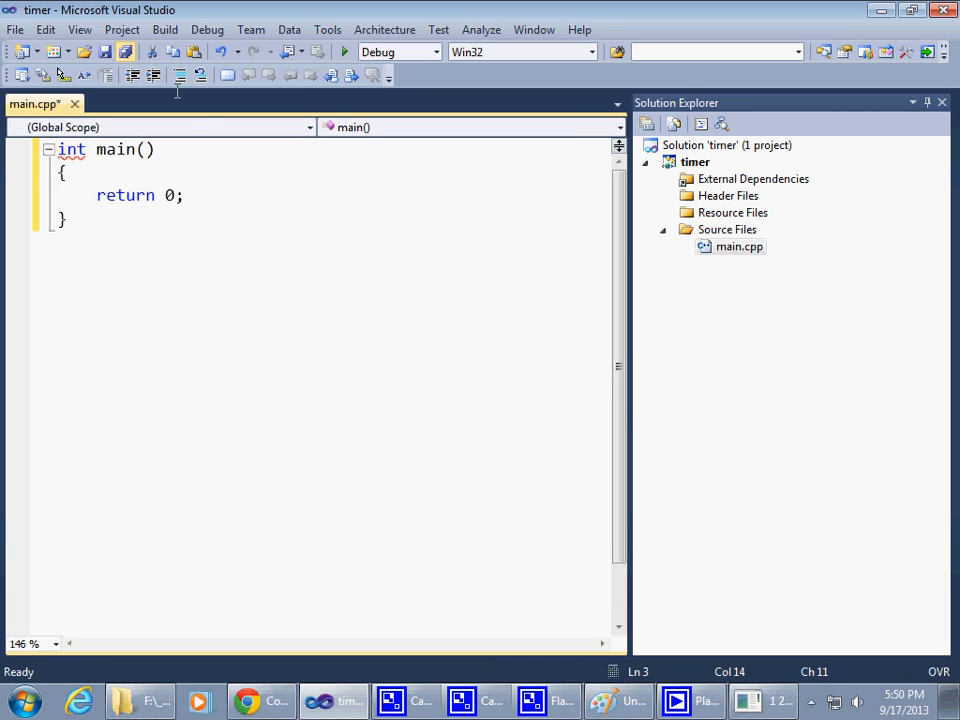
key("Ctrl+S")
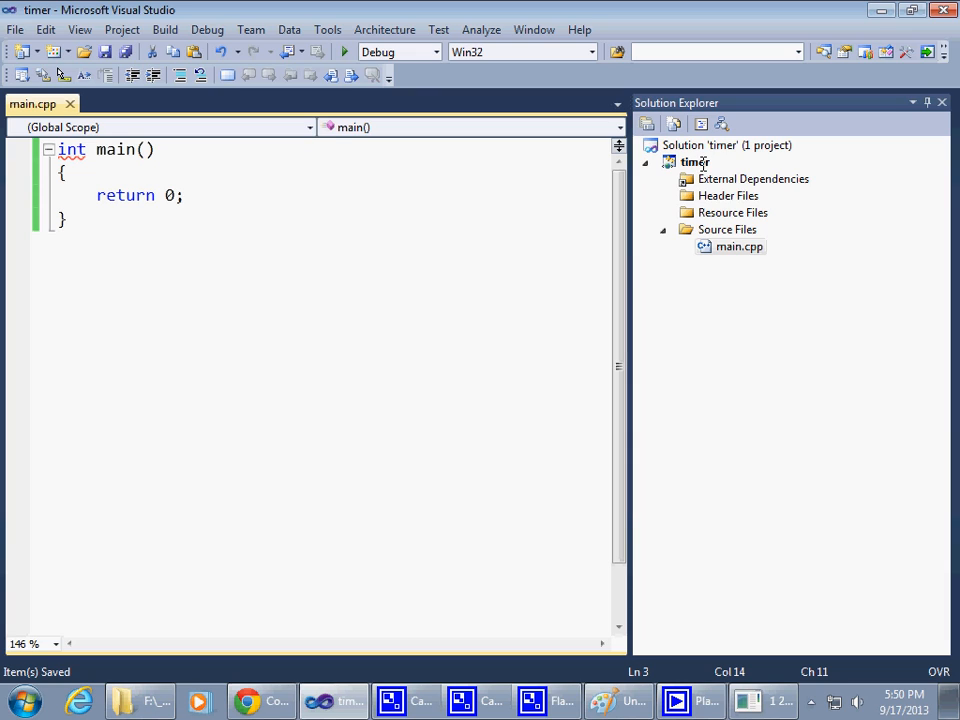
Step: In timer's Properties, set C/C++ Code Generation Runtime Library to Multi-threaded Debug (/MTd)
right_click(695, 162)
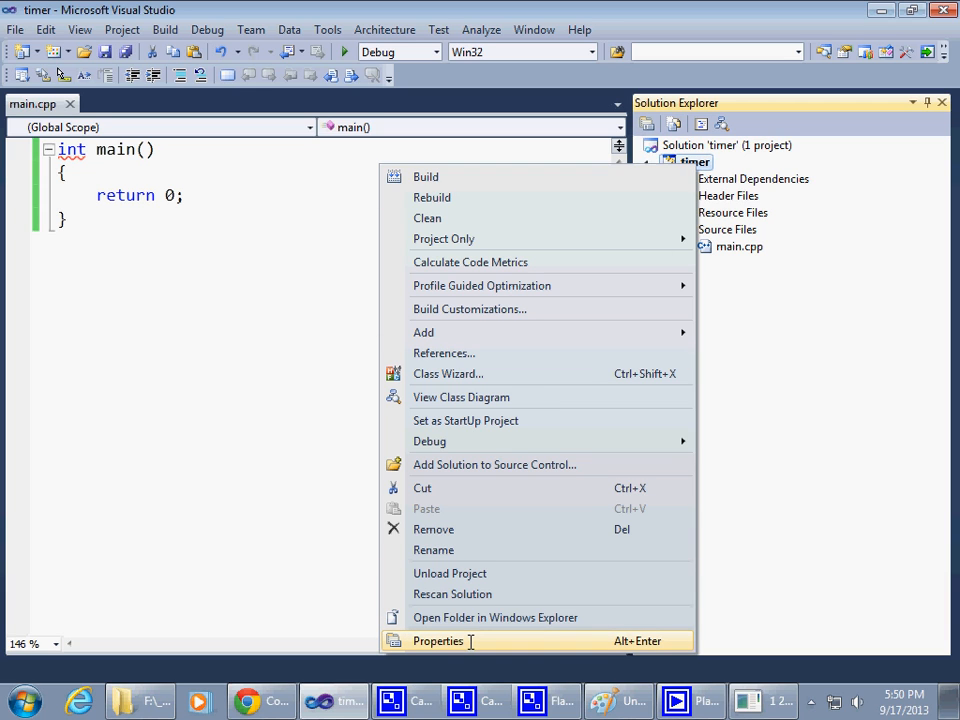
left_click(437, 640)
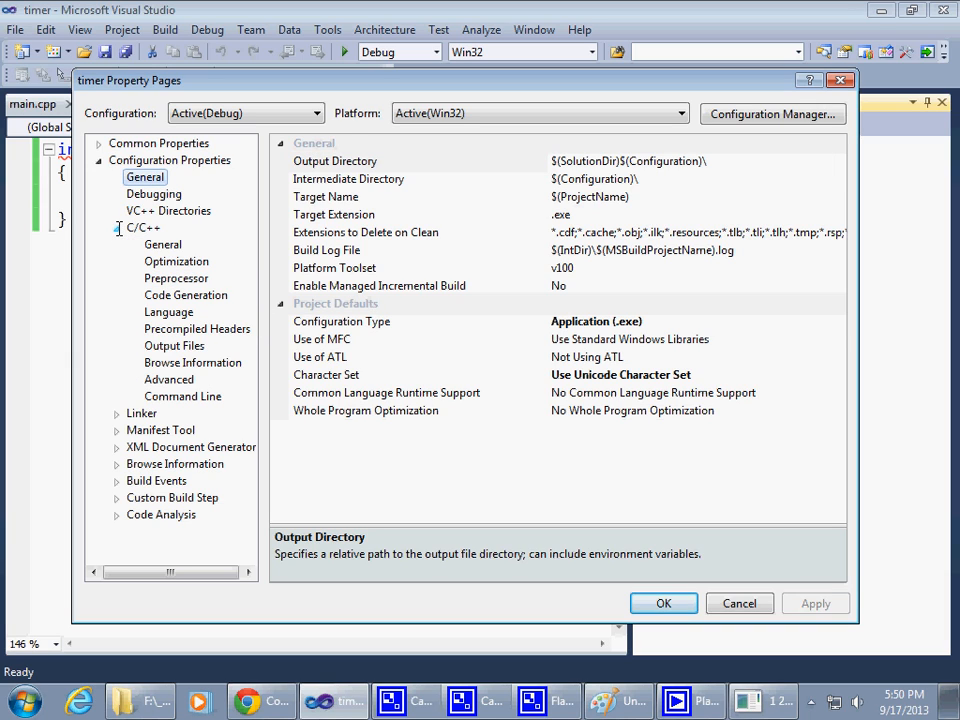
left_click(186, 294)
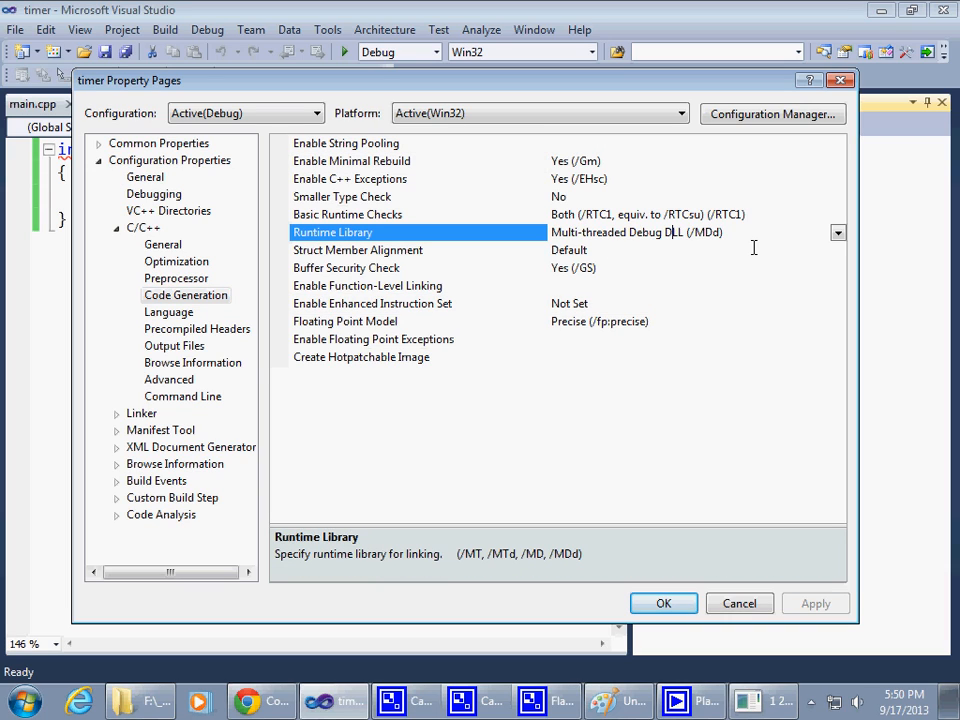
mouse_move(690, 243)
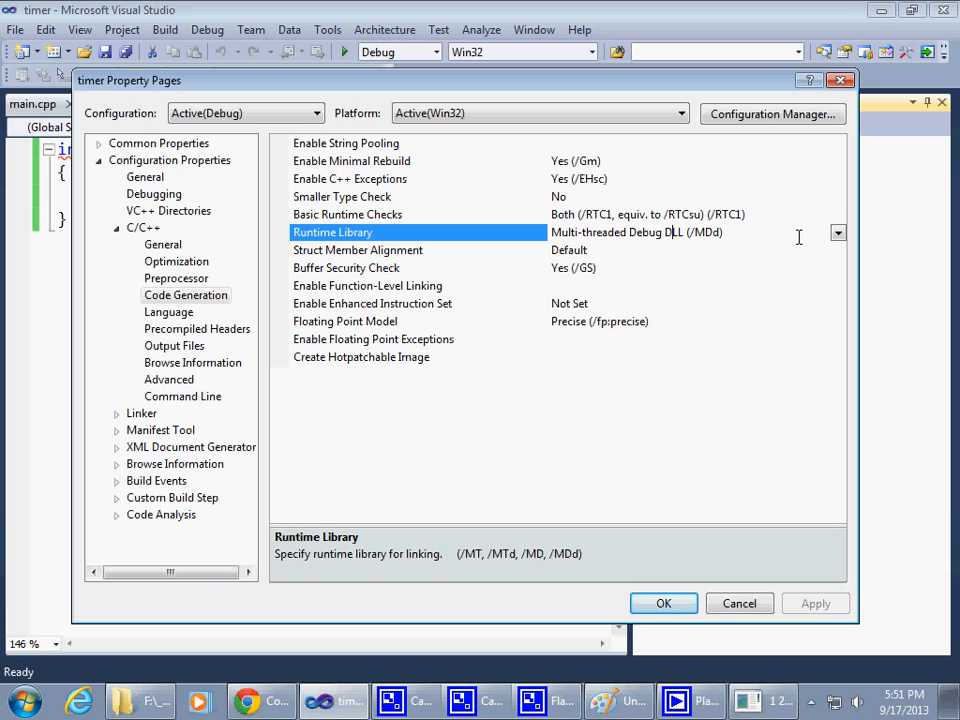
left_click(836, 233)
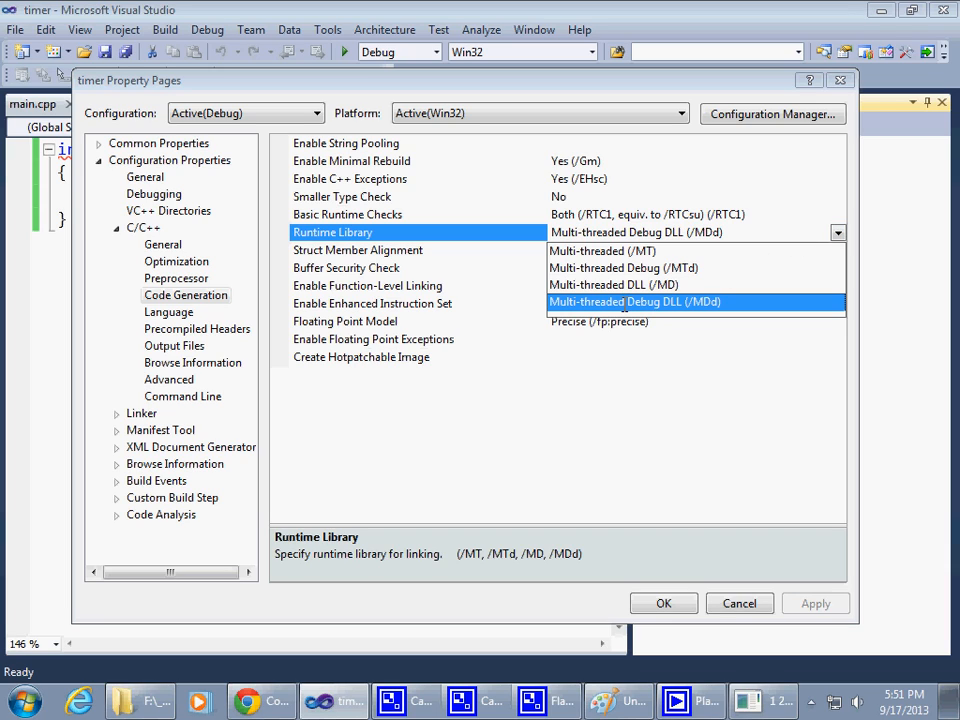
left_click(626, 267)
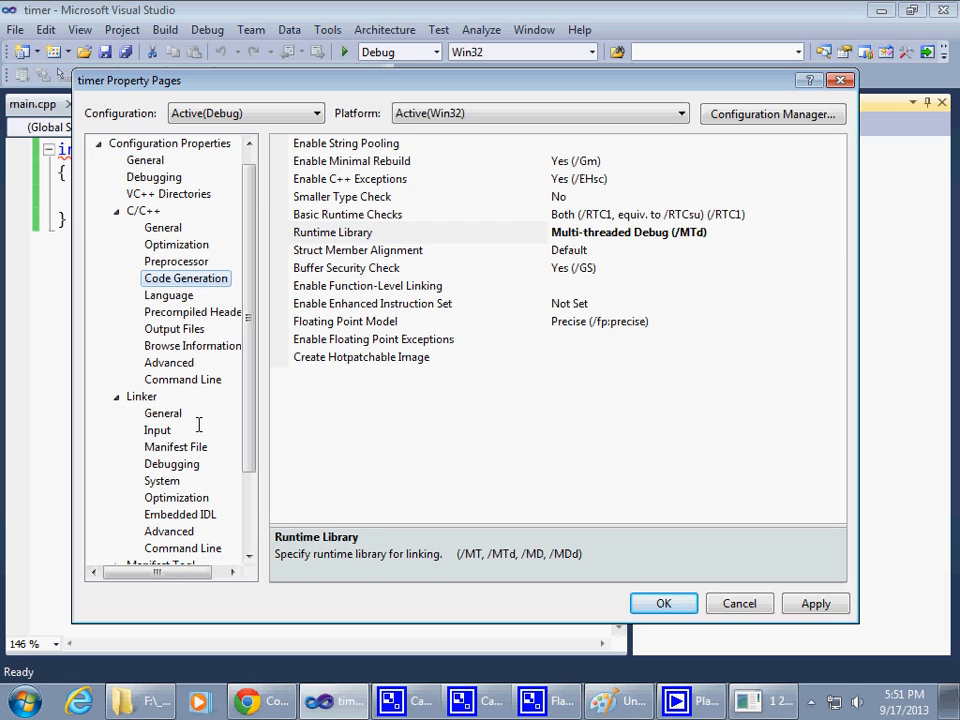
Step: Add fltk.lib to Linker Input Additional Dependencies and close the property pages
left_click(157, 430)
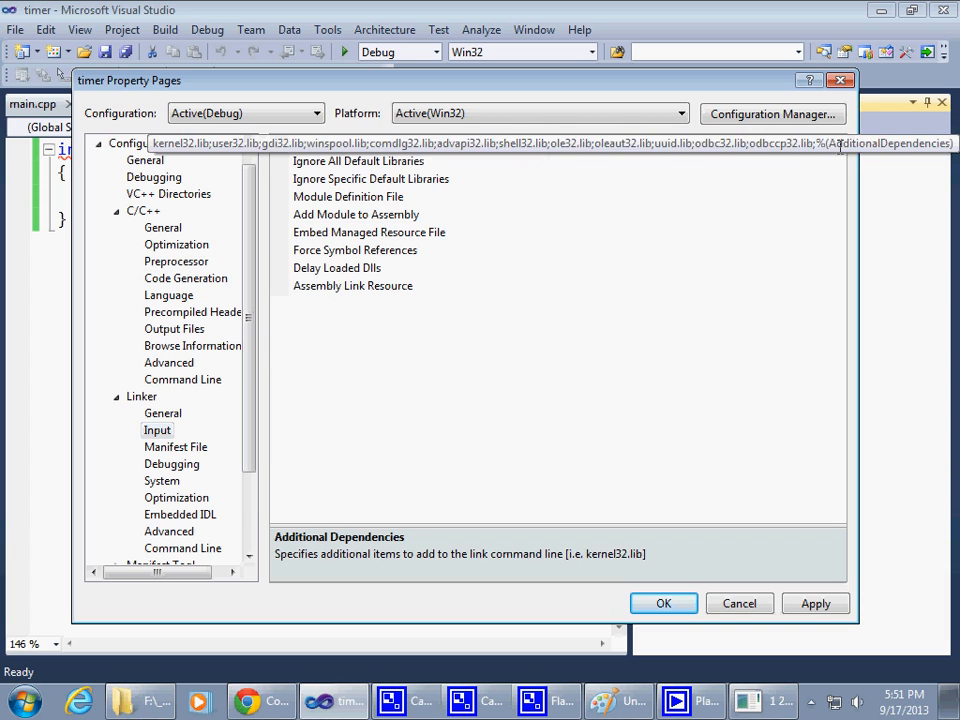
left_click(838, 143)
type("f")
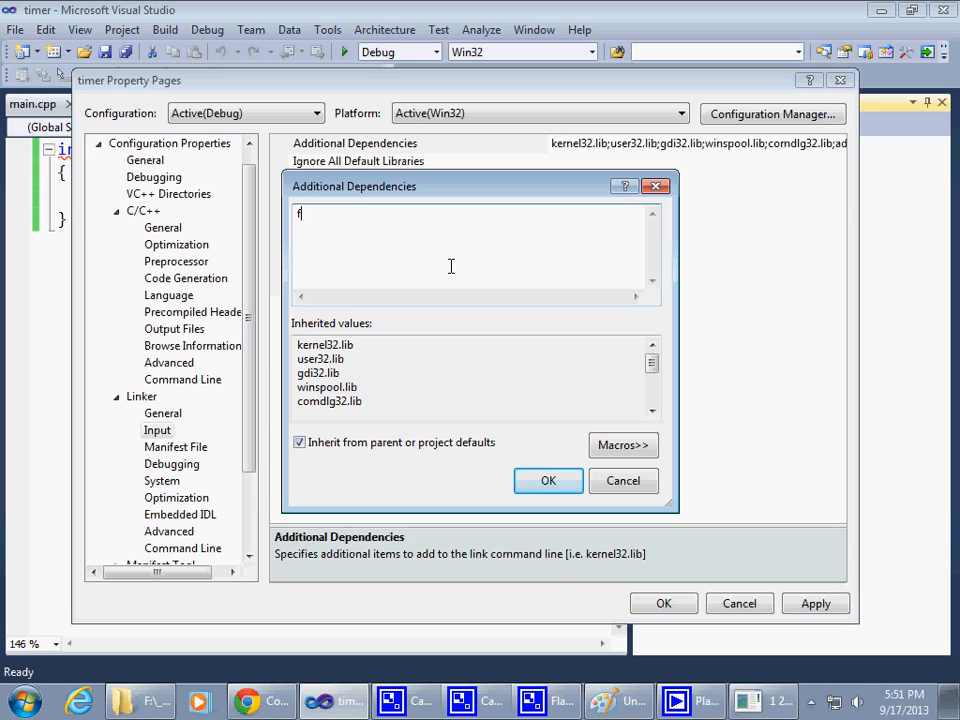
type("ltk.l")
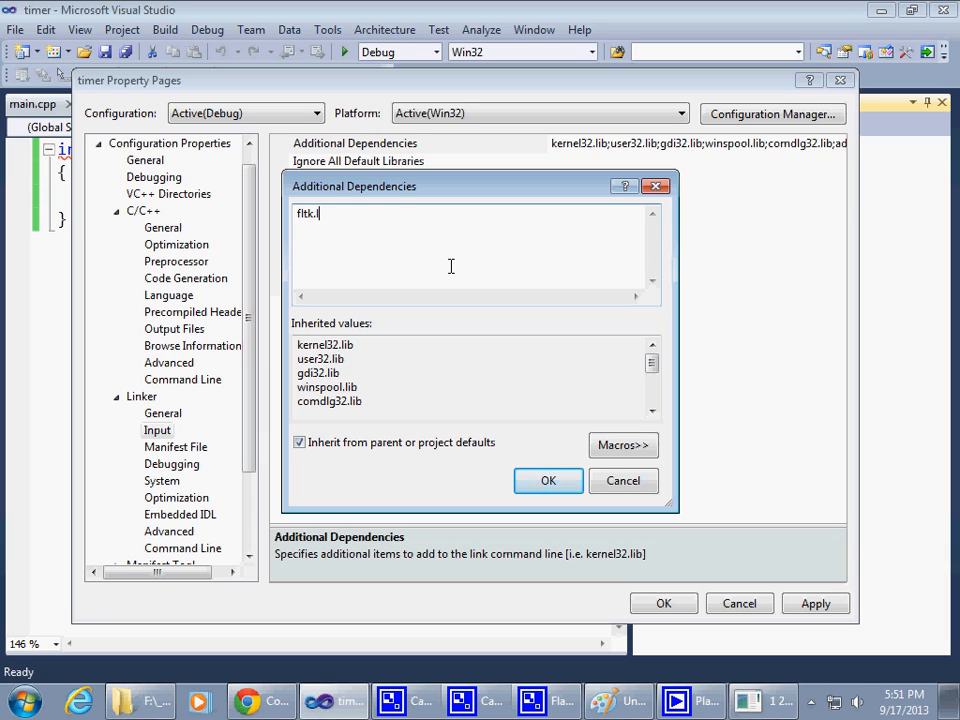
type("ib")
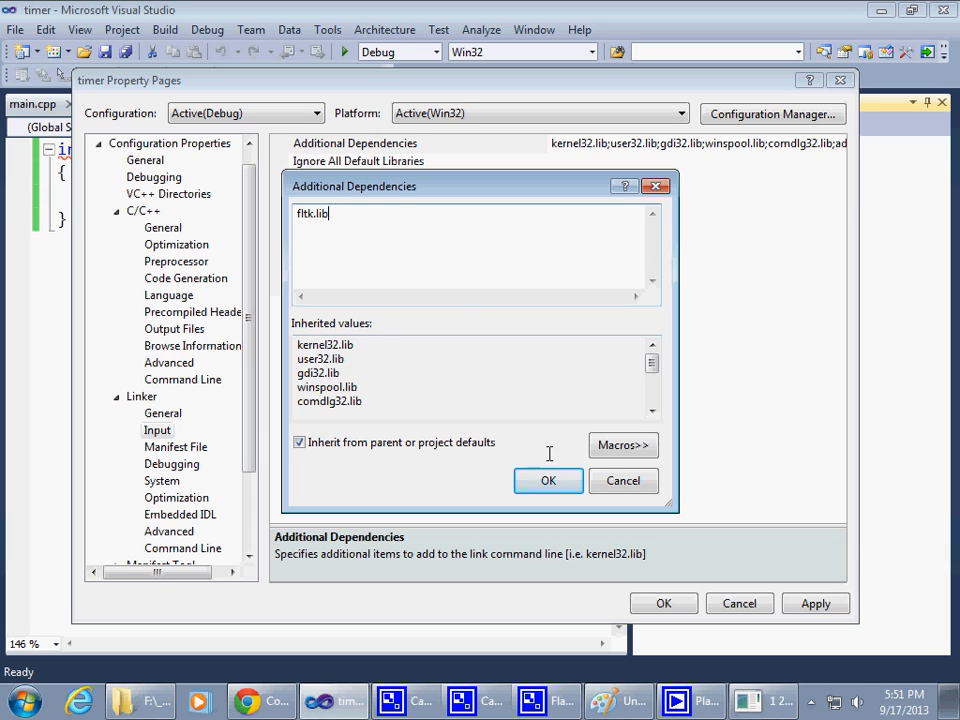
left_click(548, 480)
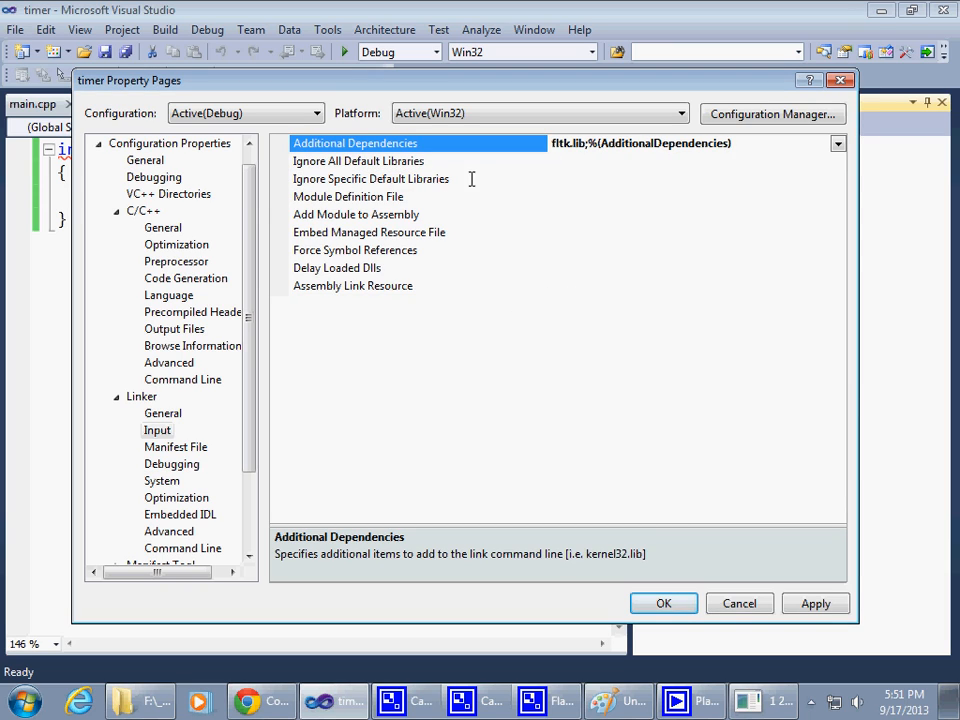
mouse_move(495, 183)
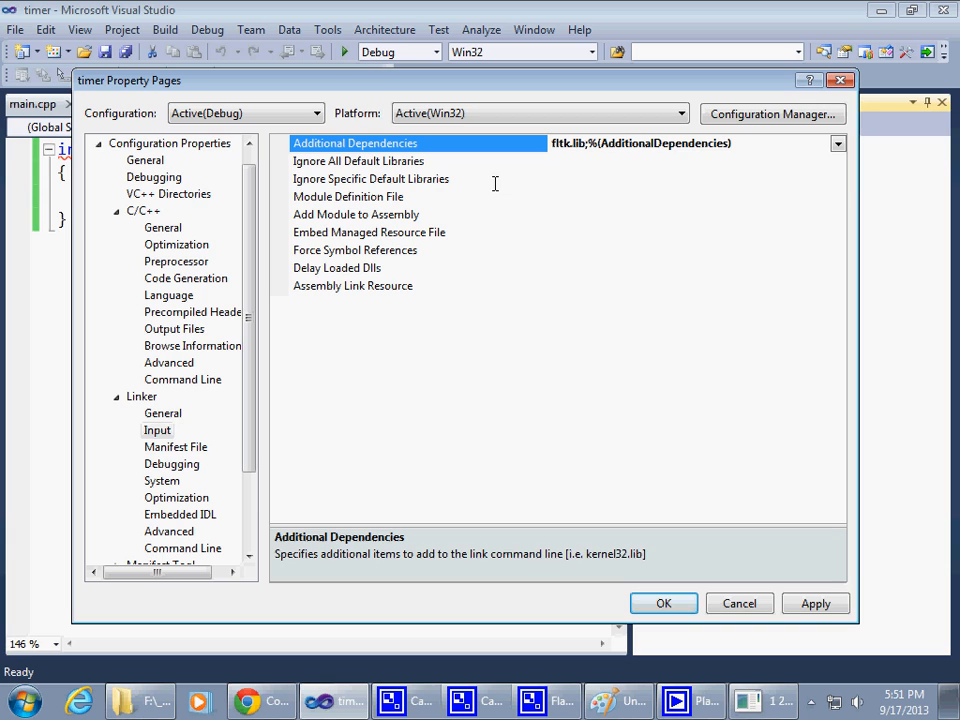
mouse_move(687, 515)
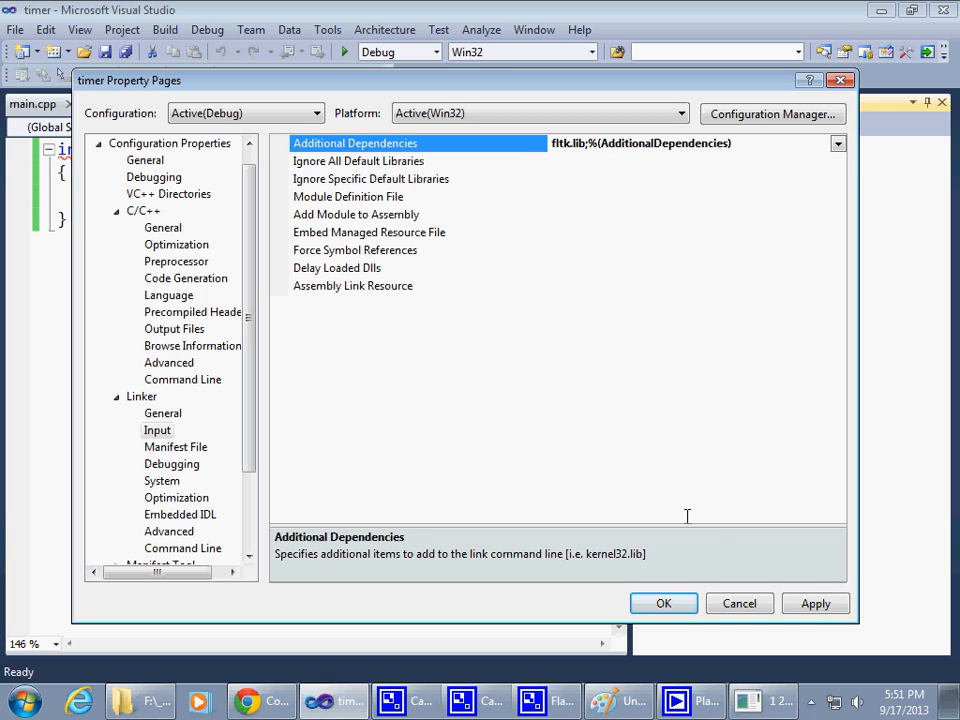
left_click(663, 603)
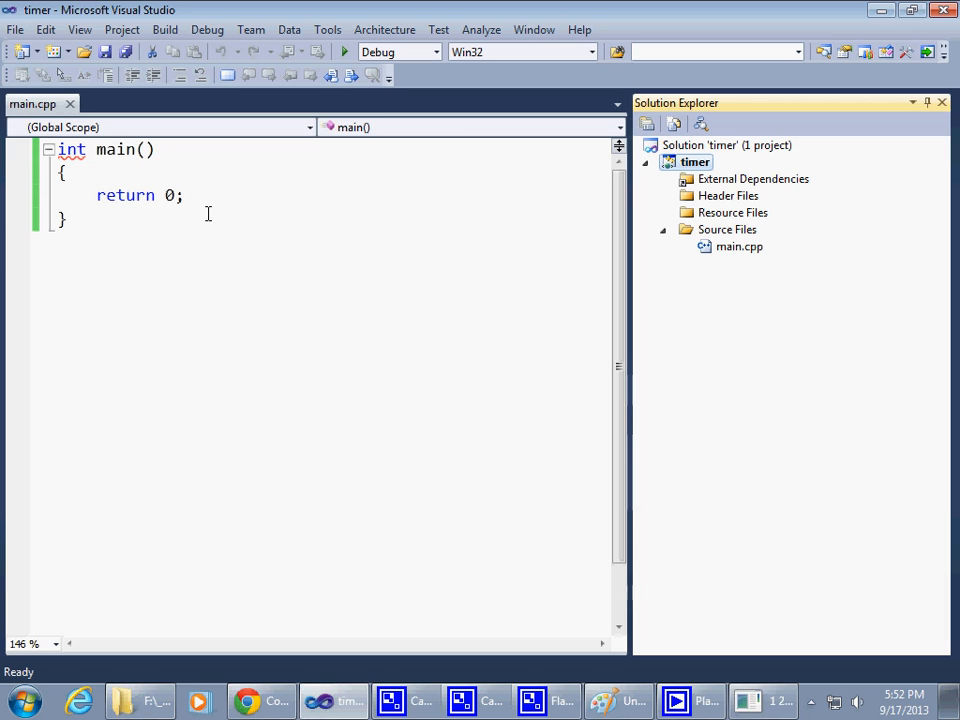
Step: Reopen timer's Properties, set Runtime Library to Multi-threaded DLL (/MD), apply and close
right_click(694, 161)
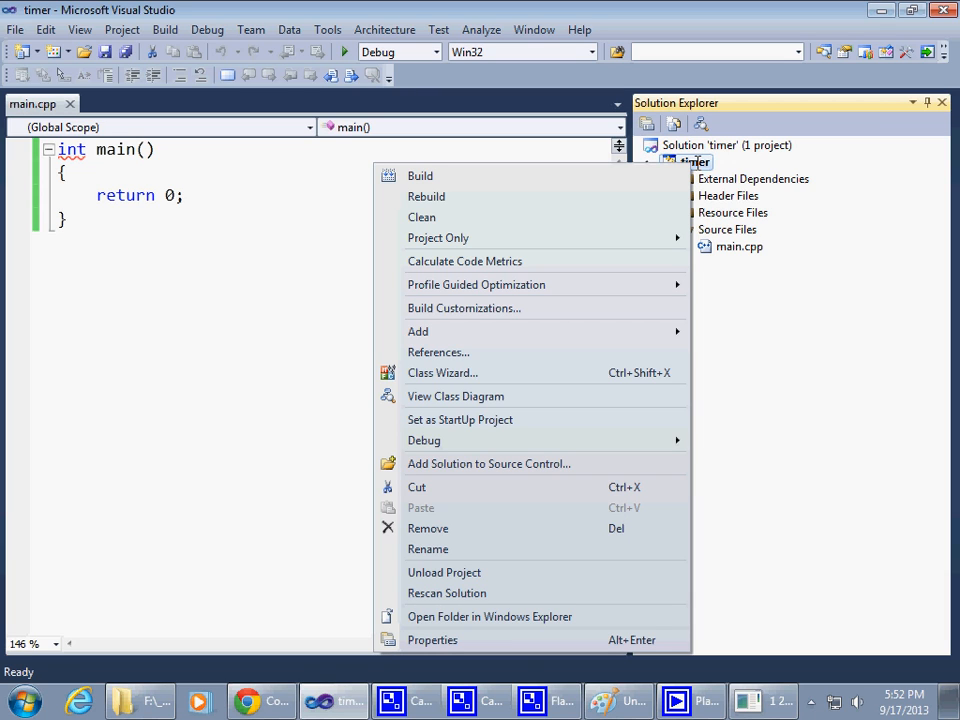
left_click(432, 640)
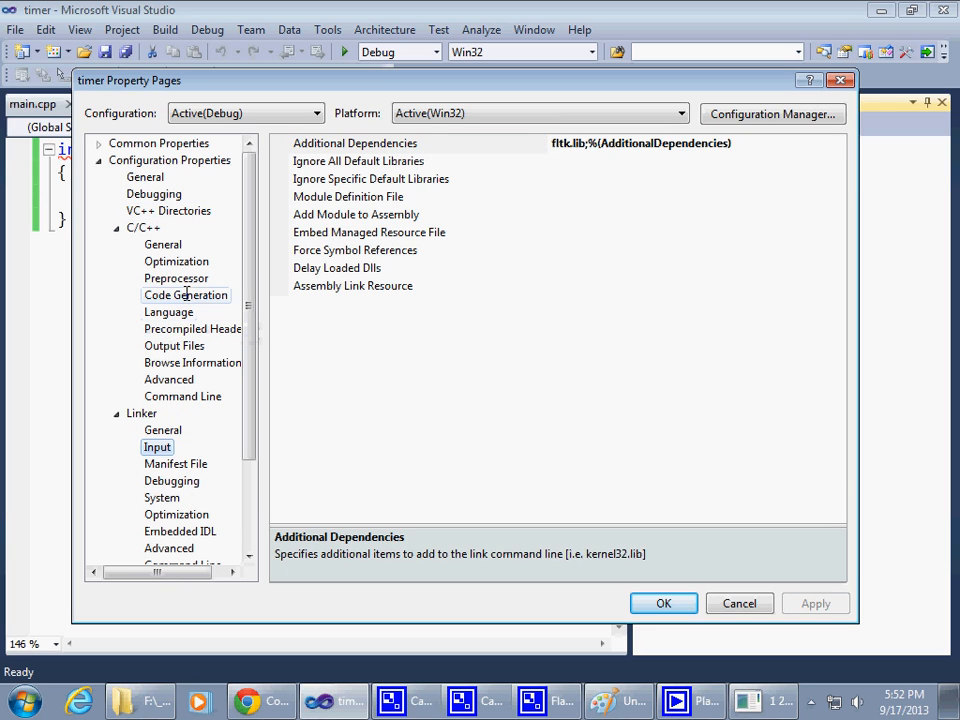
left_click(186, 294)
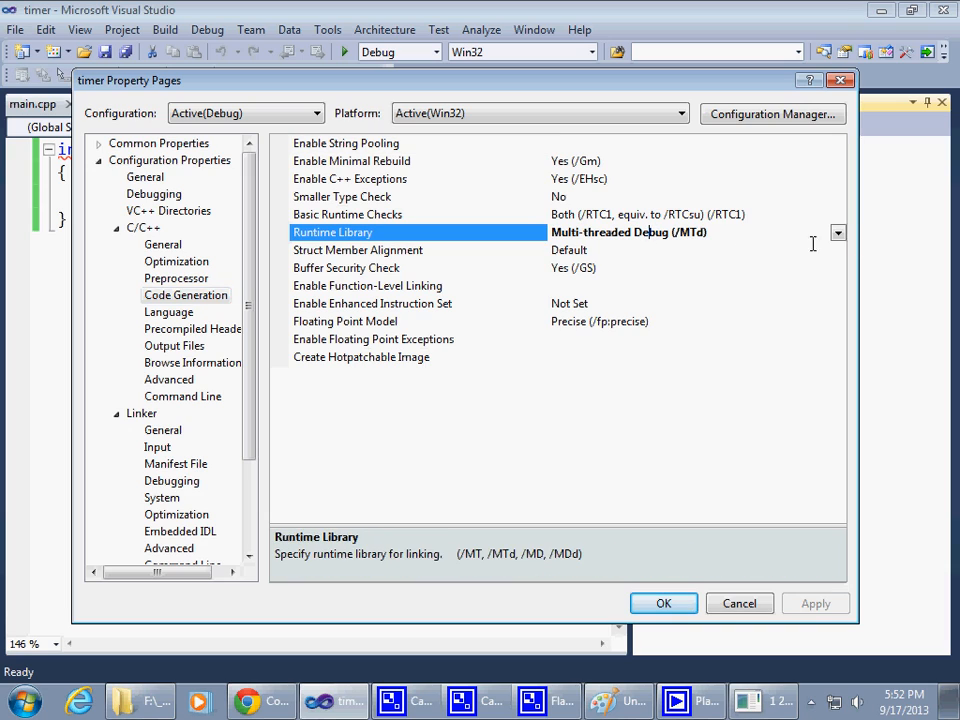
left_click(837, 234)
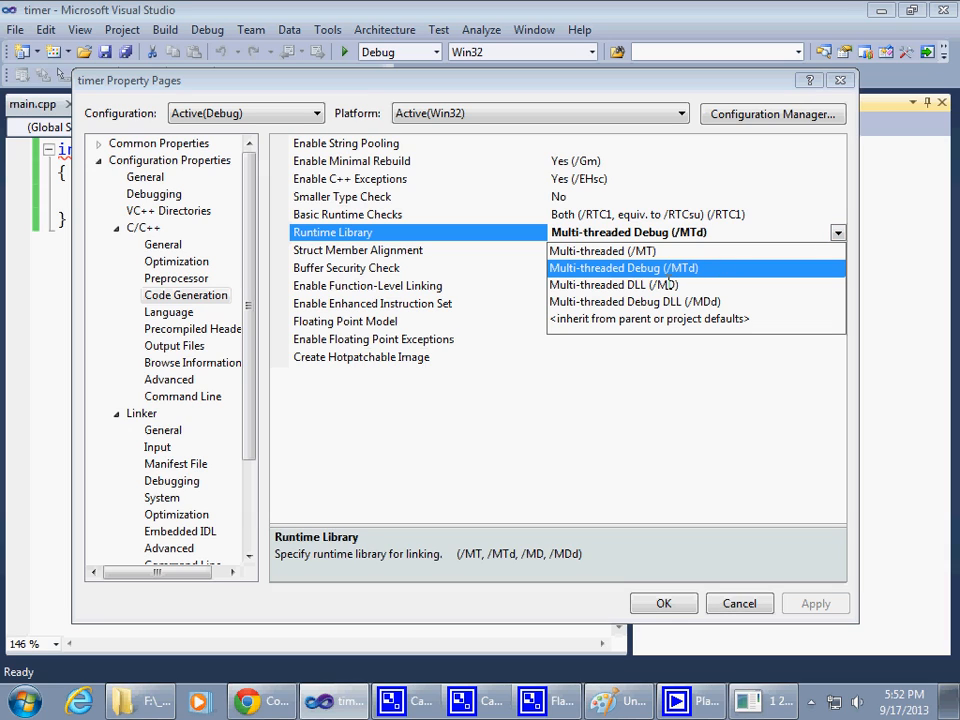
left_click(613, 285)
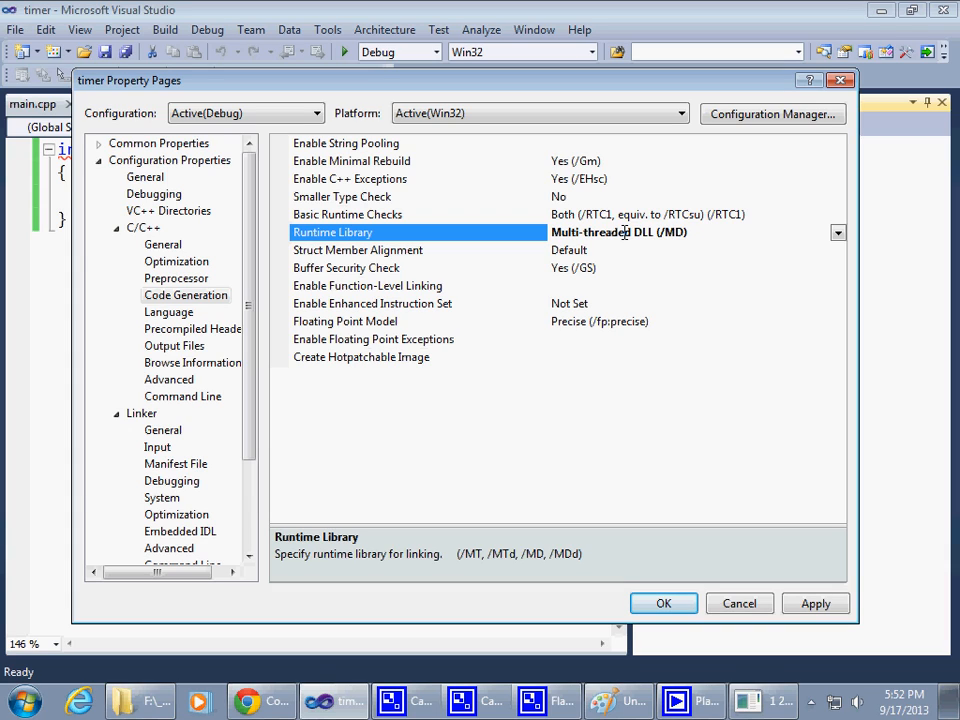
mouse_move(648, 238)
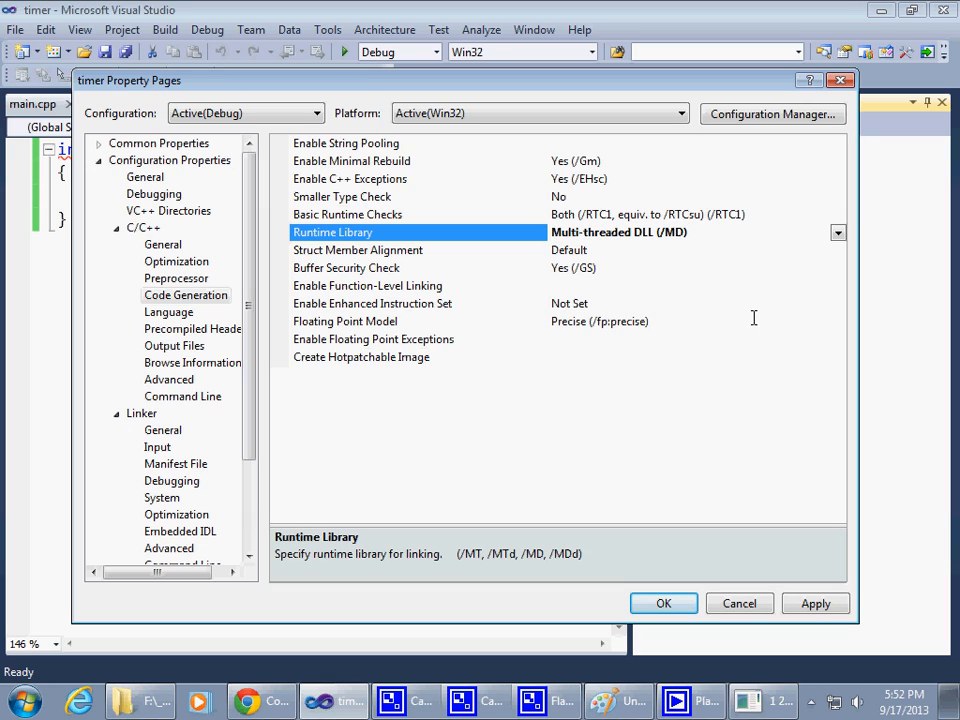
left_click(817, 603)
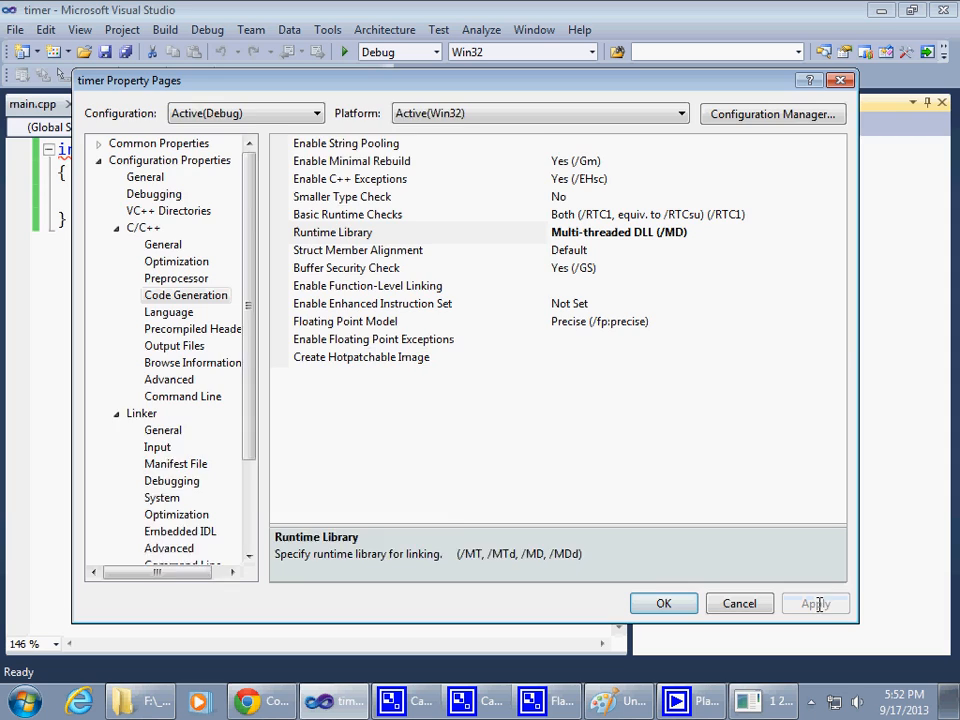
left_click(739, 603)
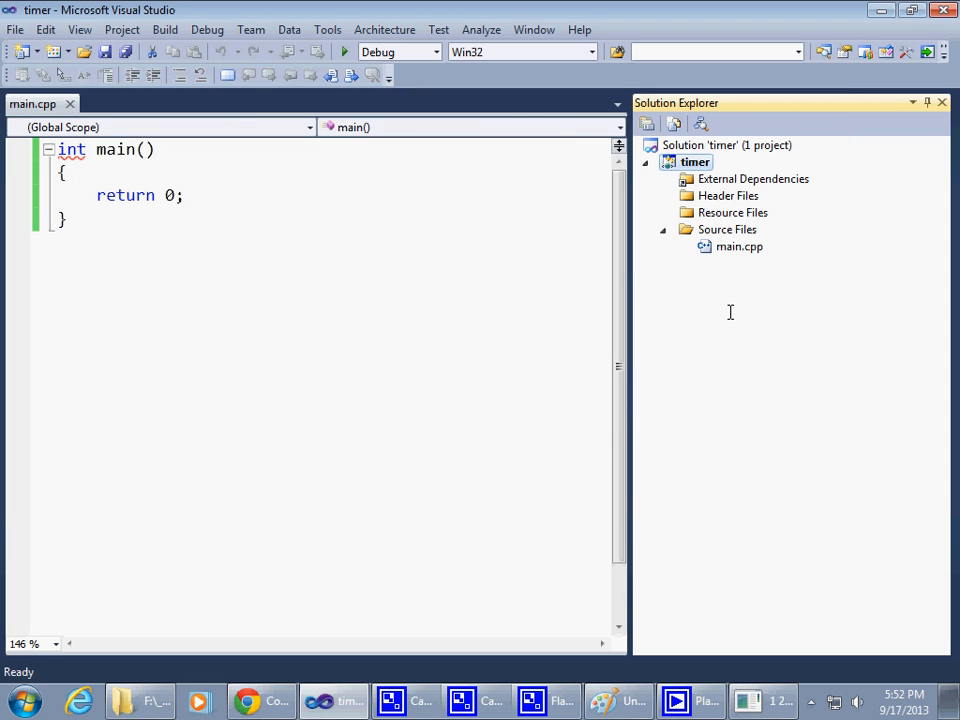
mouse_move(154, 686)
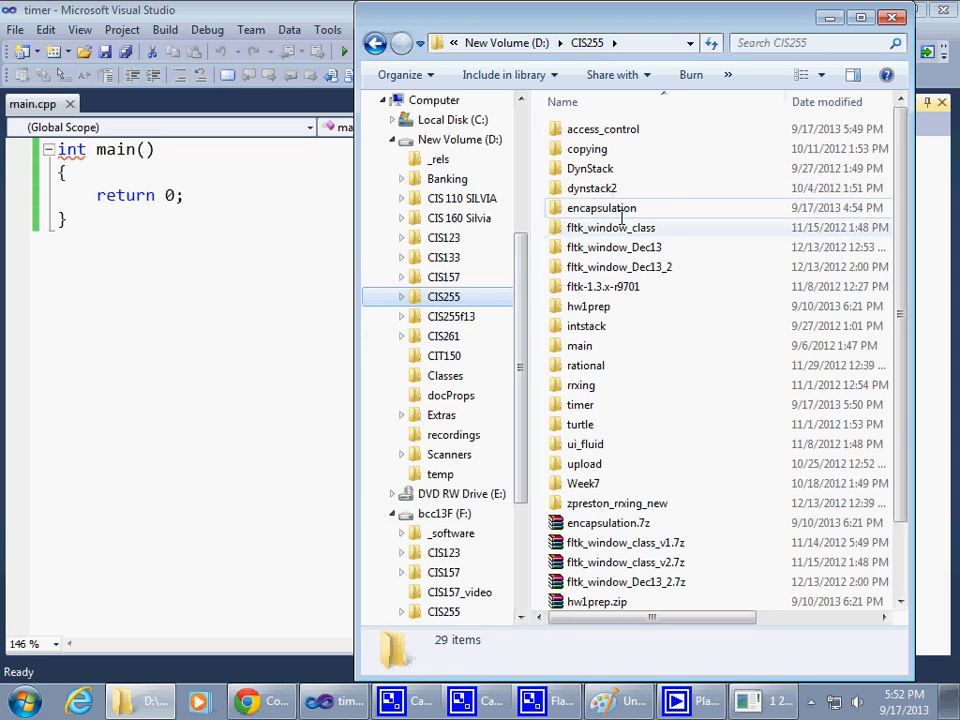
Step: Open the timer folder in D:\CIS255 to view the project files
double_click(580, 404)
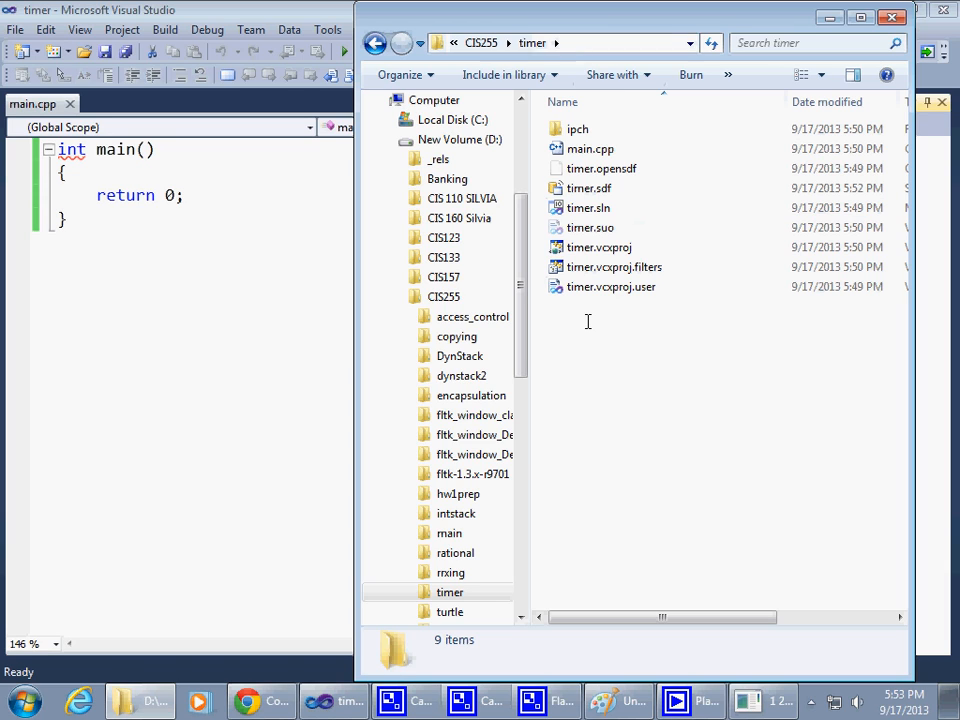
Step: Create a new folder named fluid_project inside the timer folder and open it
right_click(587, 321)
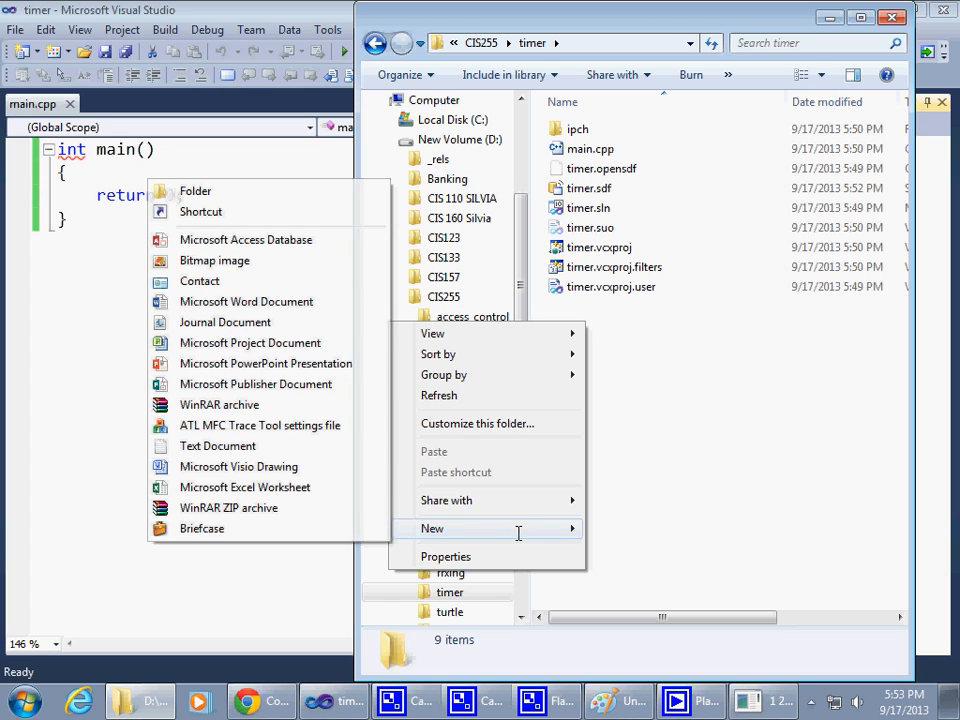
left_click(195, 191)
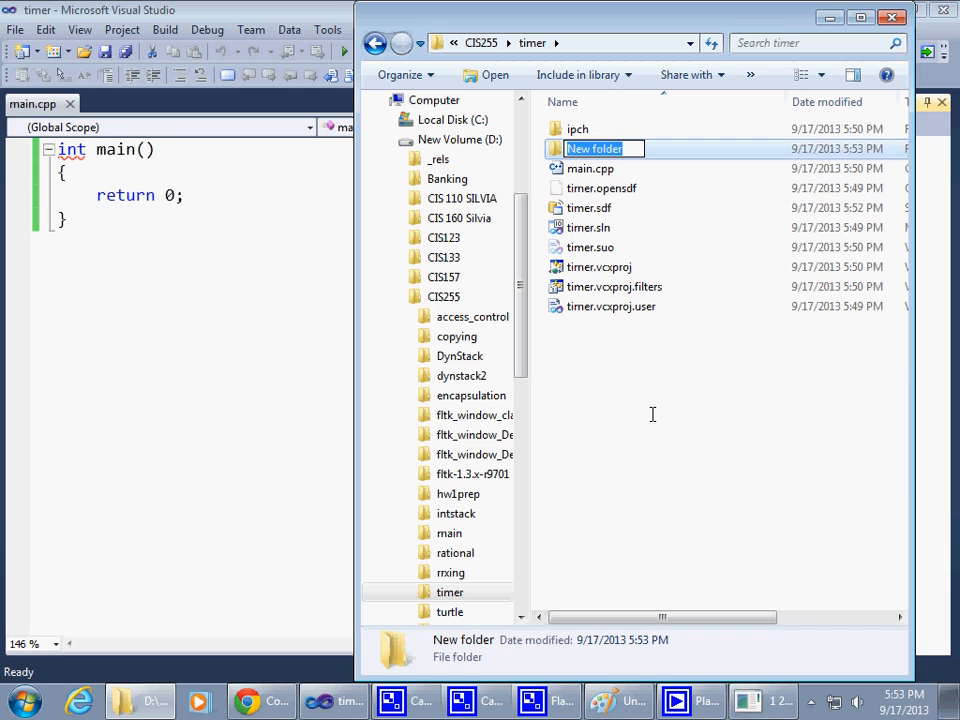
type("fi")
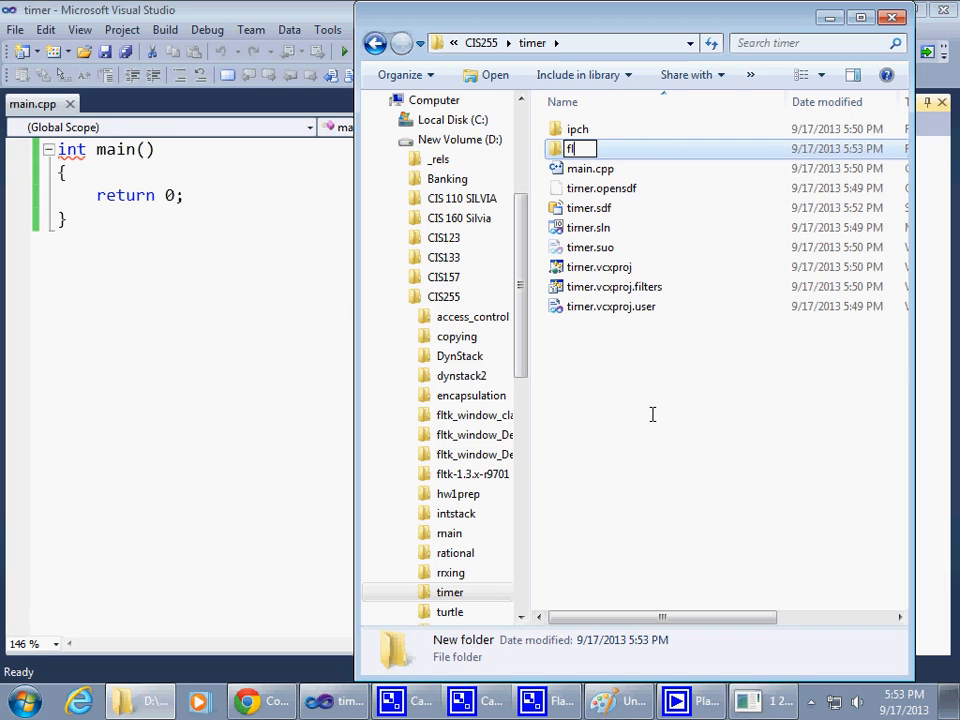
type("luid_project")
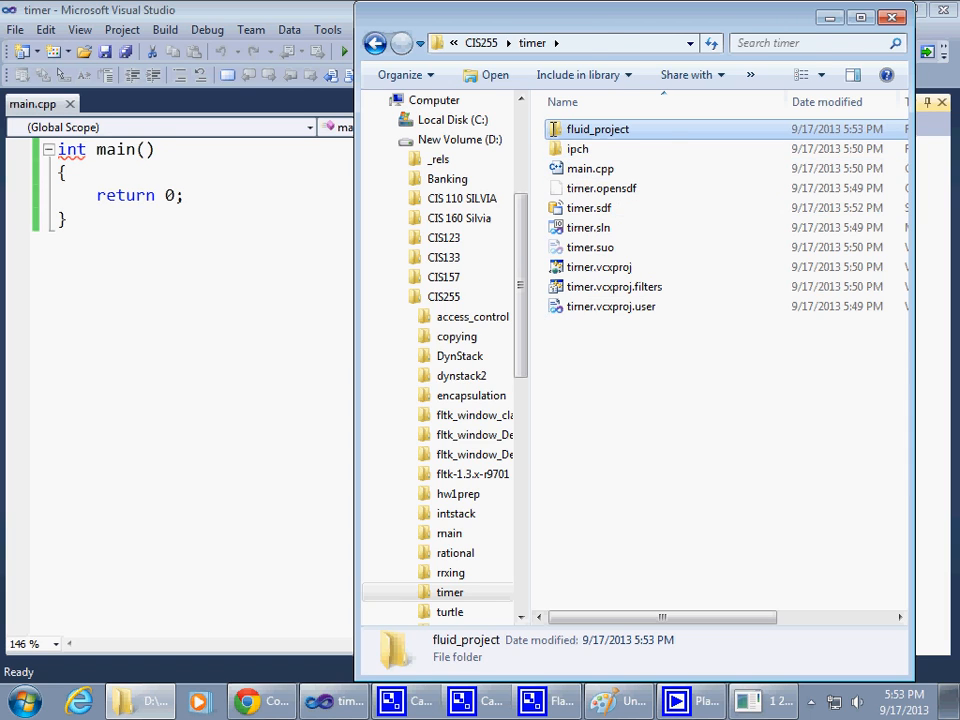
double_click(606, 128)
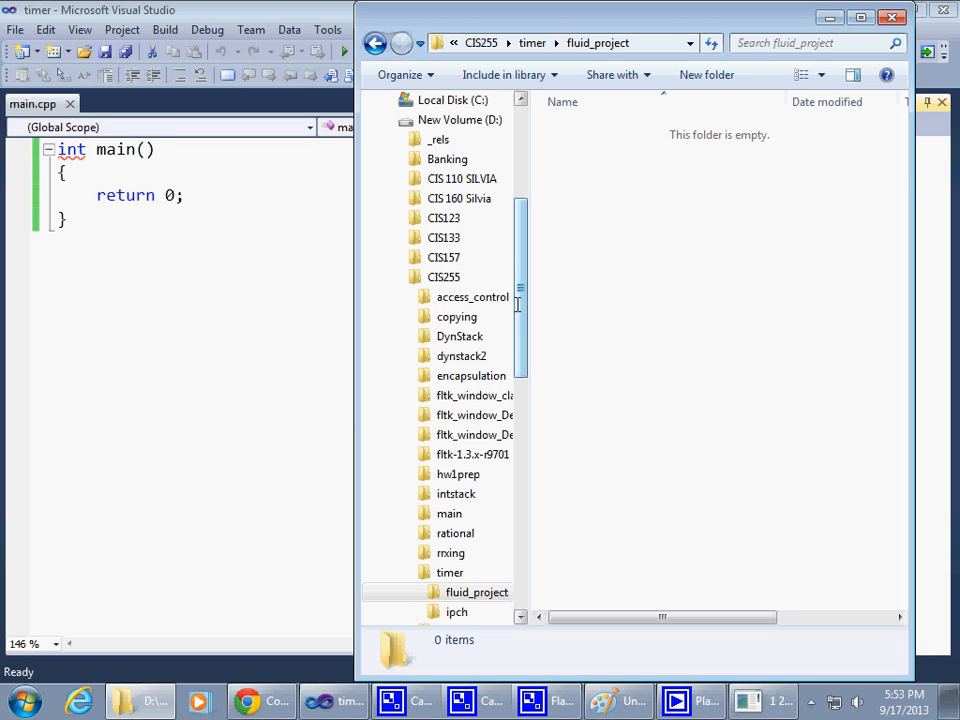
scroll("down", 3)
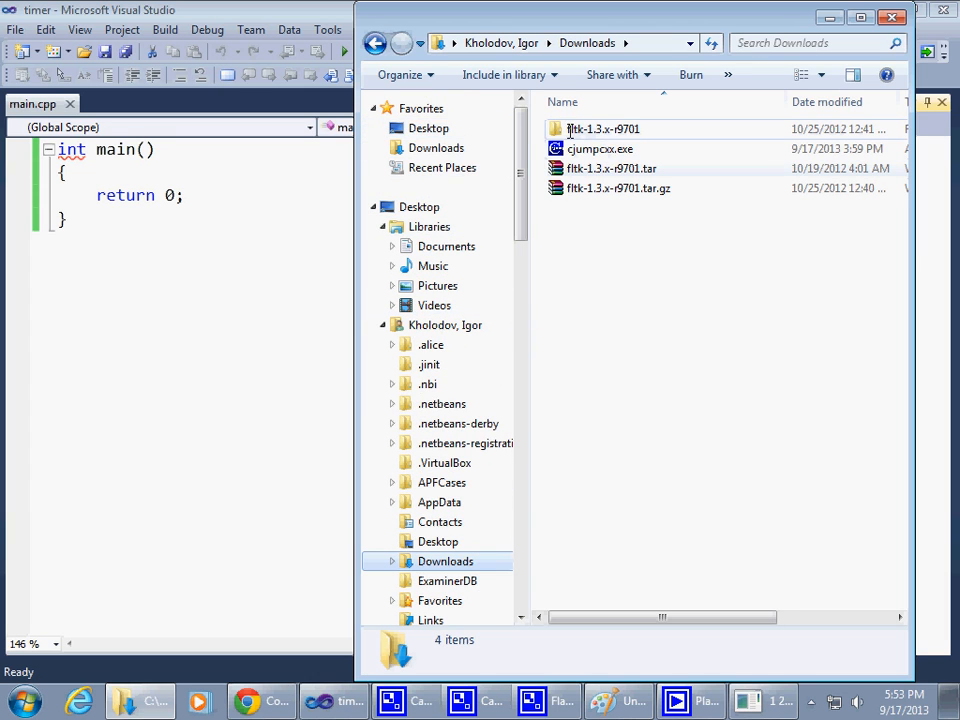
Step: Browse into fltk-1.3.x-r9701's fluid folder and select fluidd.exe
double_click(605, 129)
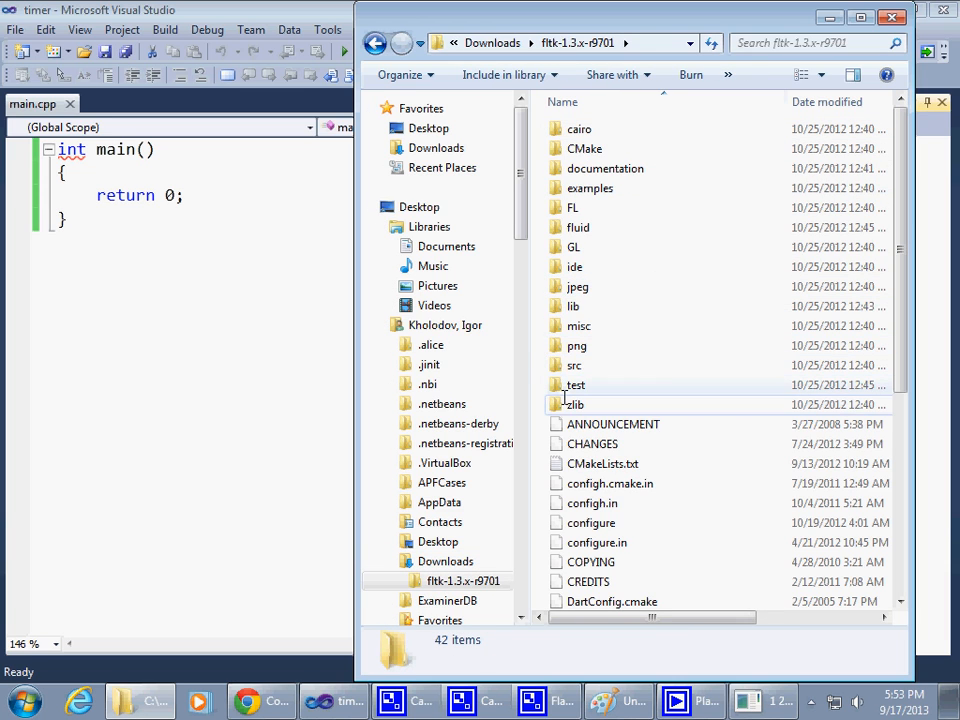
double_click(578, 227)
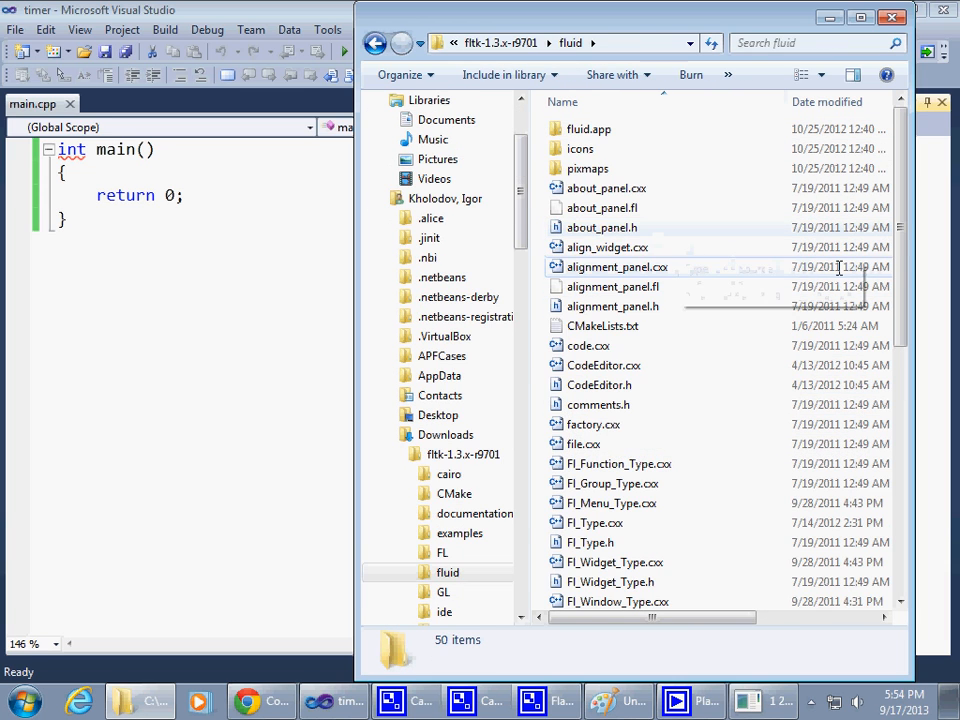
scroll("down", 3)
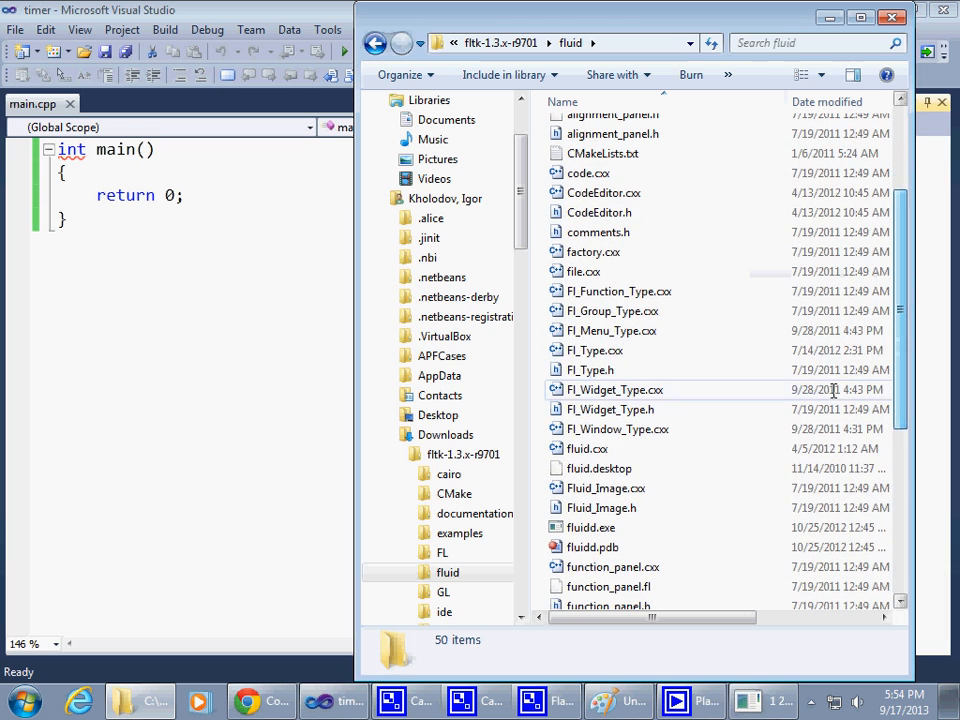
left_click(590, 527)
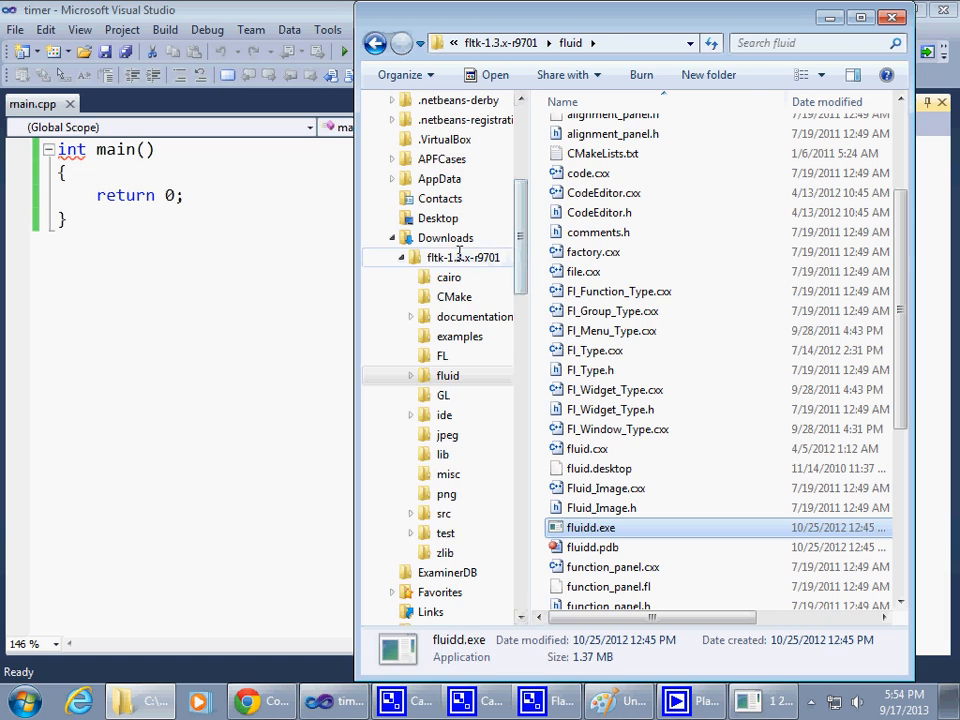
Step: Return to fltk-1.3.x-r9701, reopen fluid, and open fluidd.pdb, triggering the Caution prompt
left_click(466, 257)
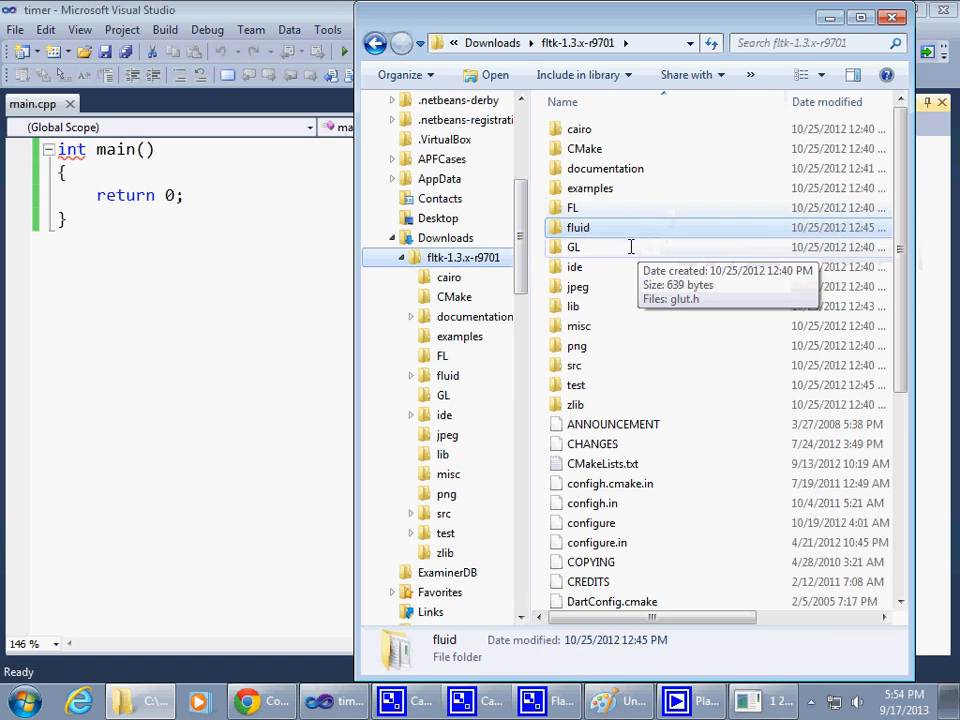
mouse_move(578, 227)
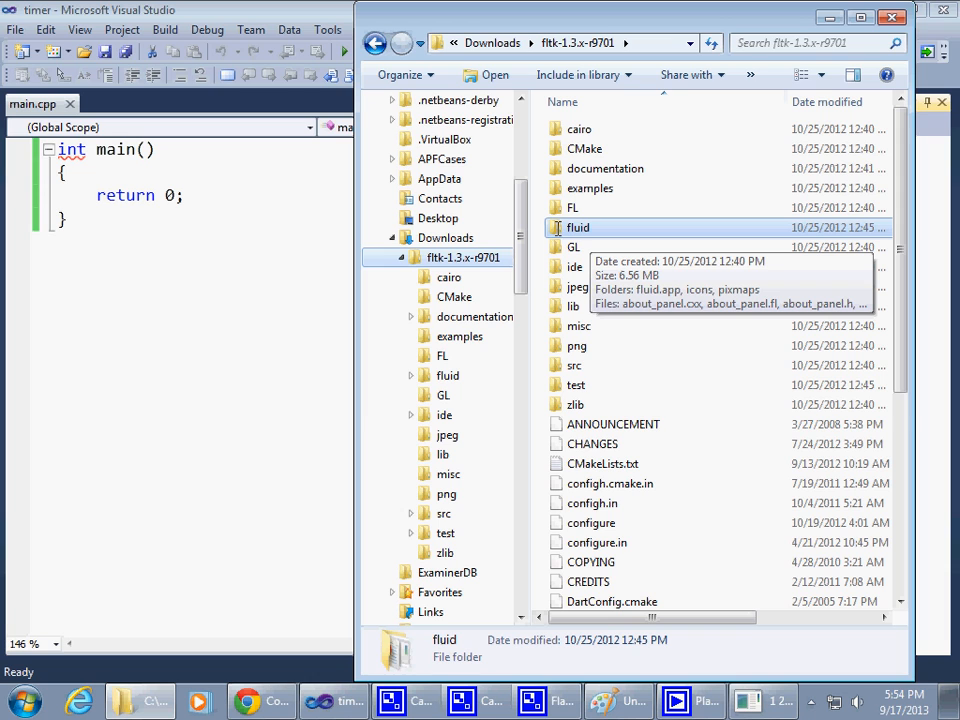
double_click(579, 227)
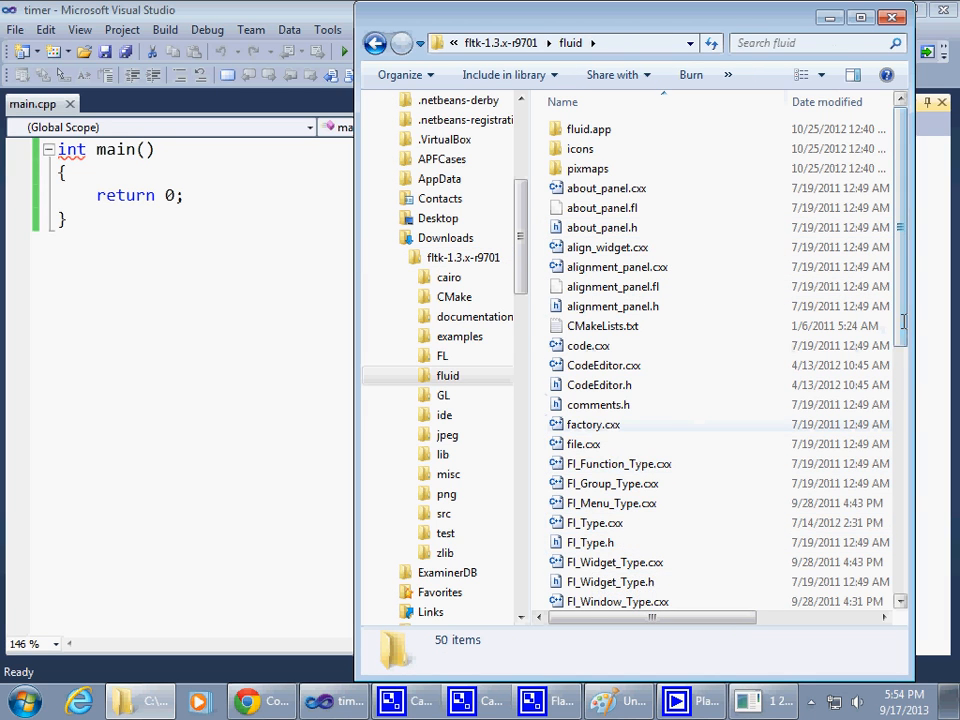
scroll("down", 3)
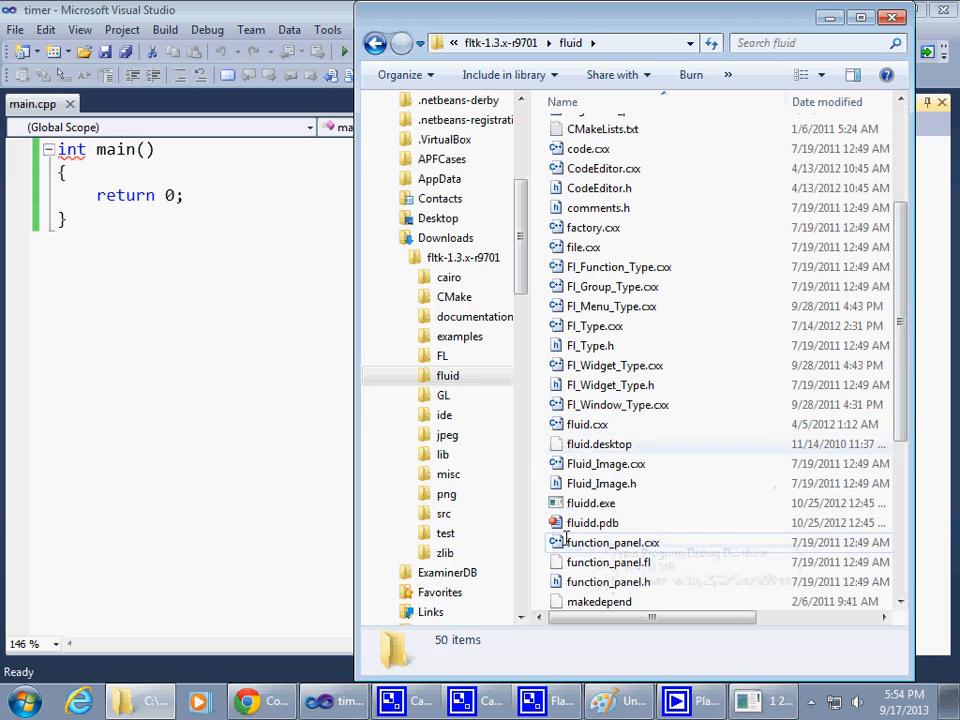
double_click(591, 522)
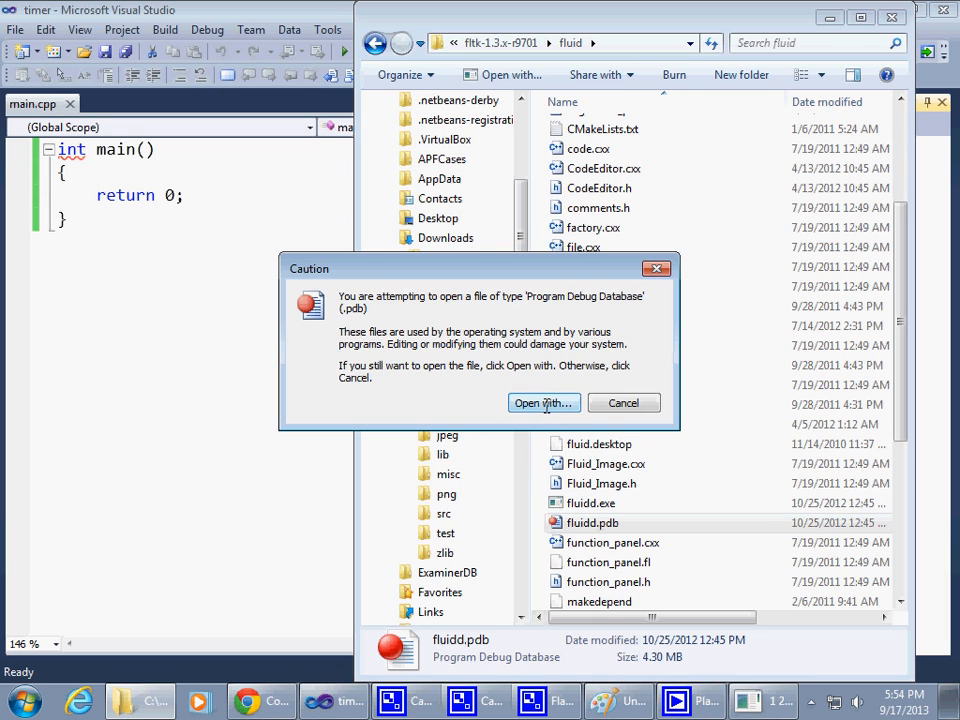
Step: Cancel the debug database caution prompt and stop the sample timer app's counting
left_click(623, 403)
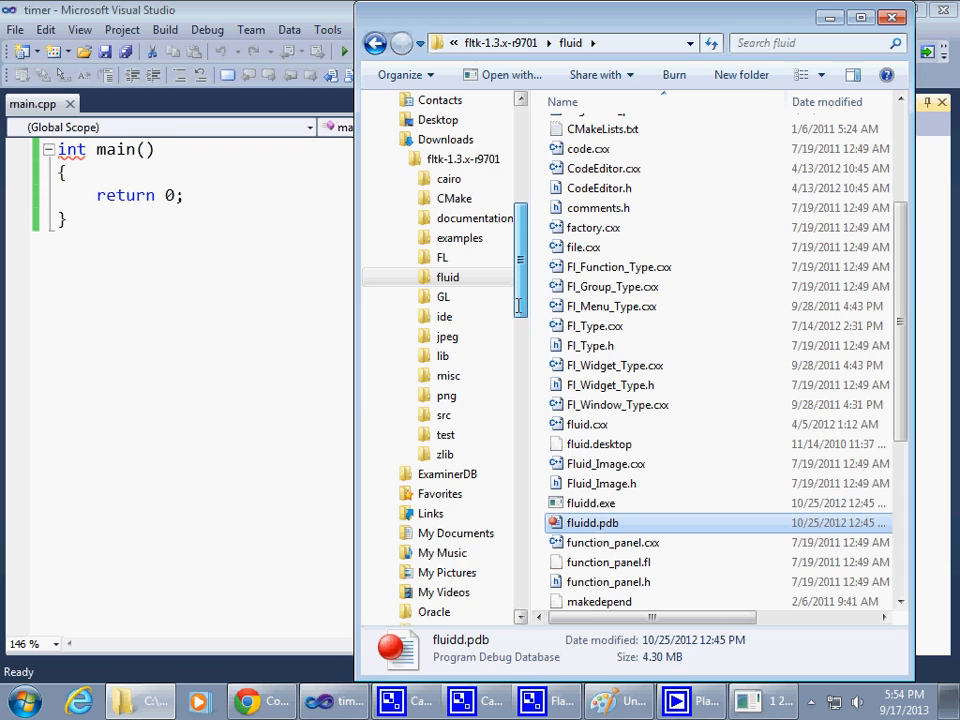
scroll("down", 3)
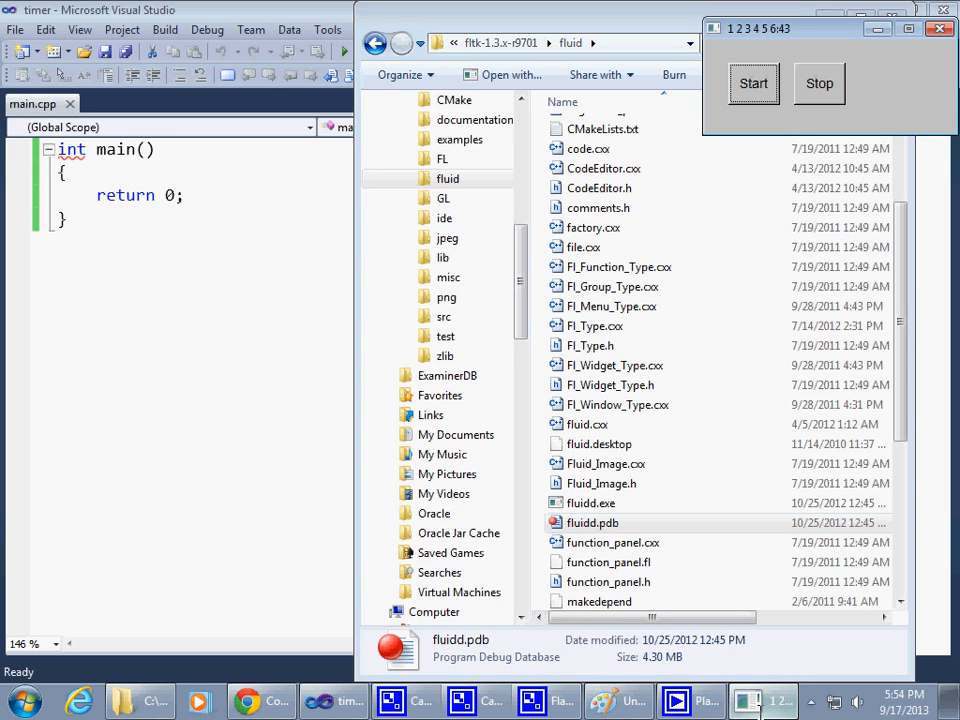
left_click(828, 83)
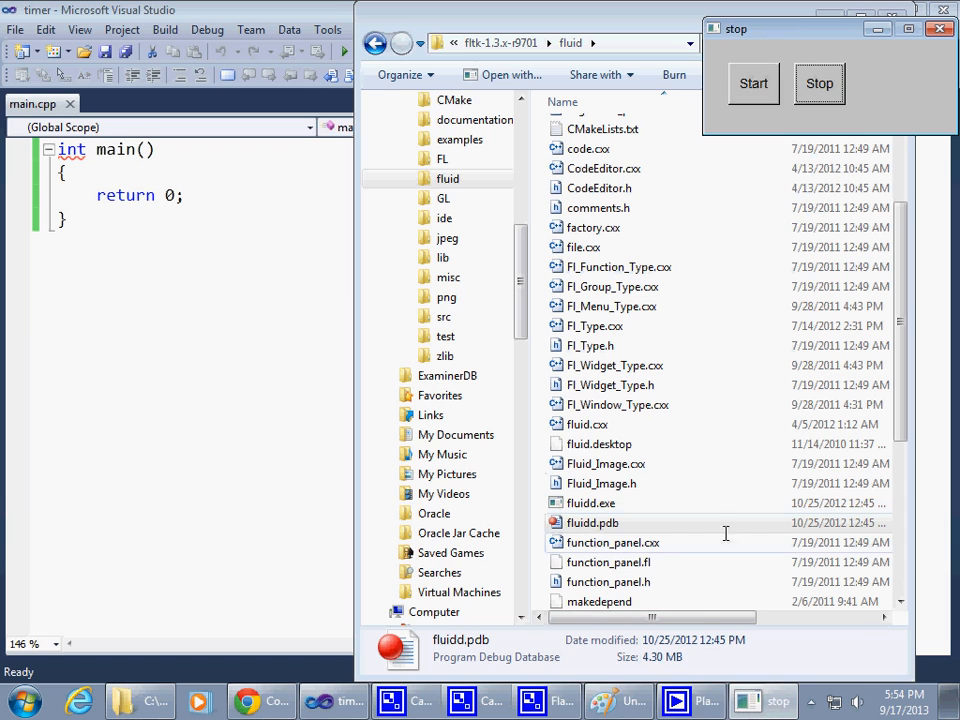